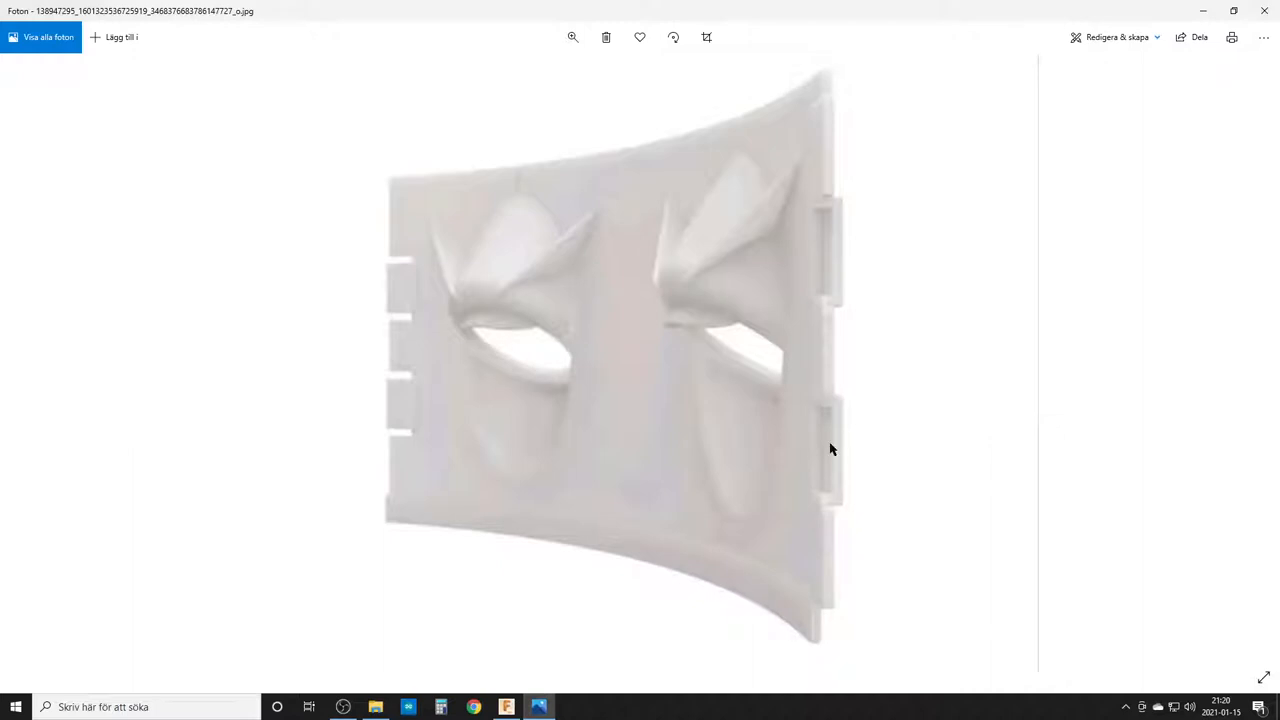
mouse_move(738, 272)
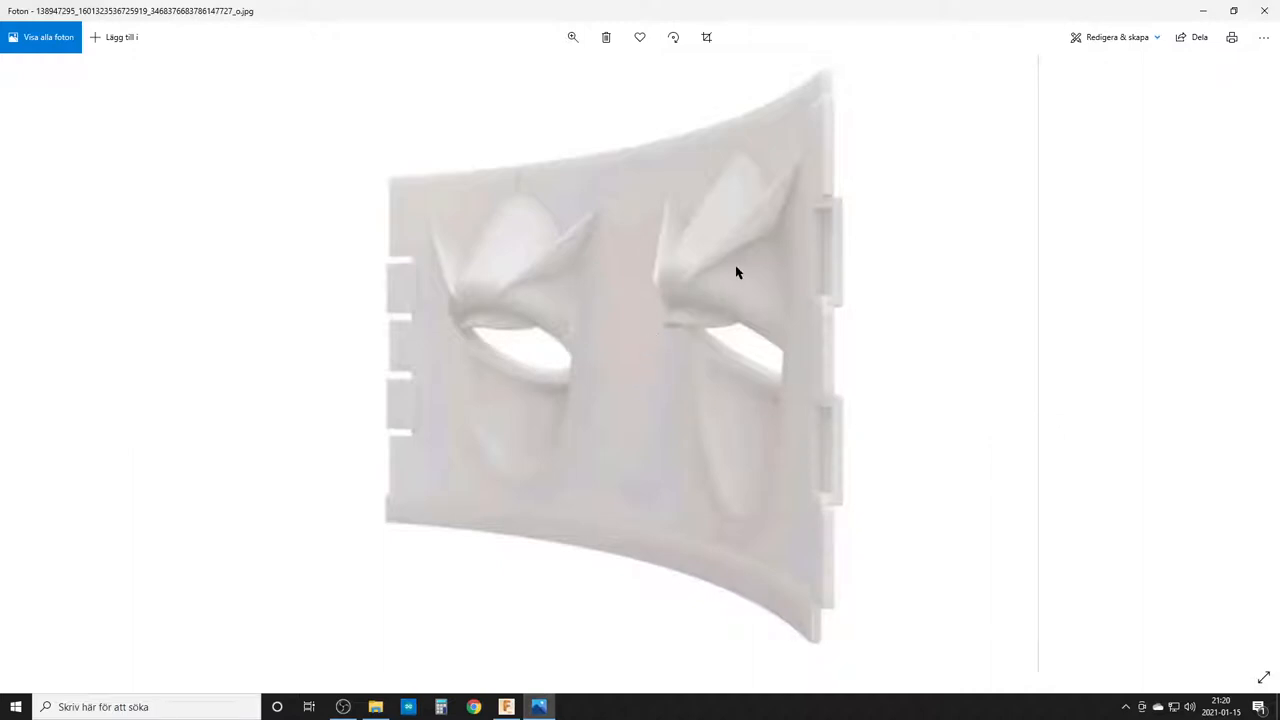
mouse_move(728, 187)
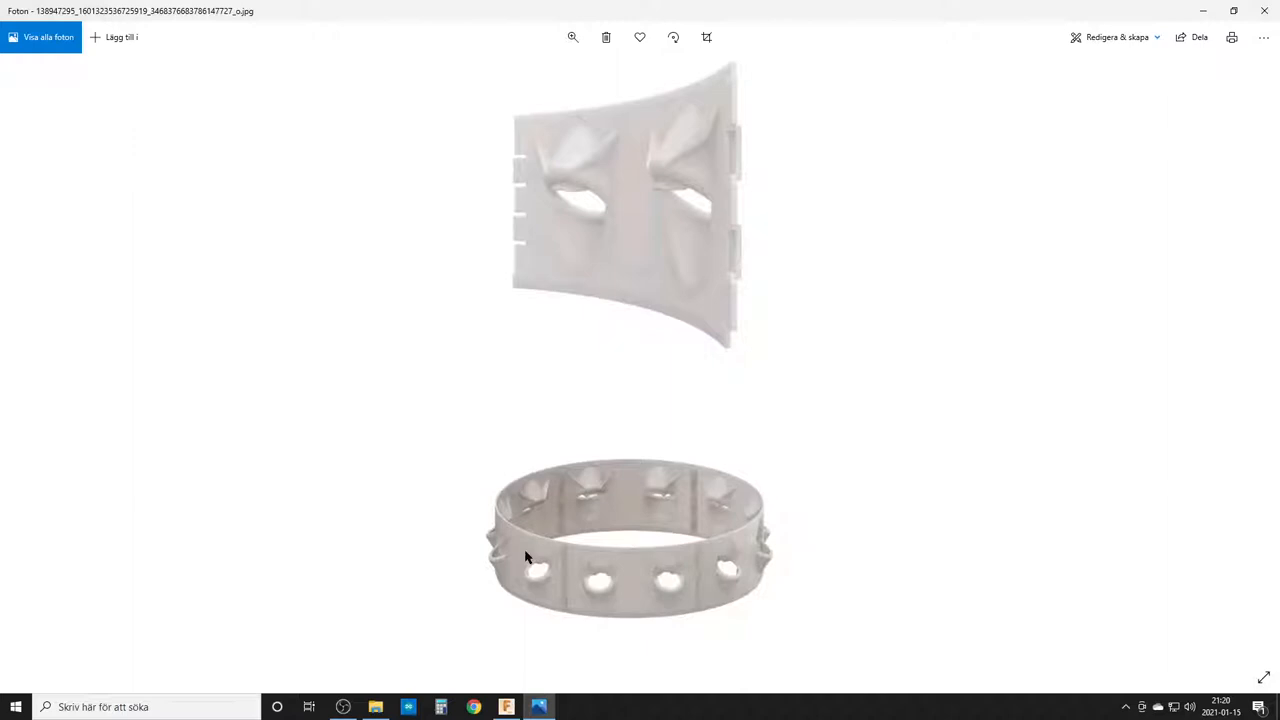
mouse_move(645, 540)
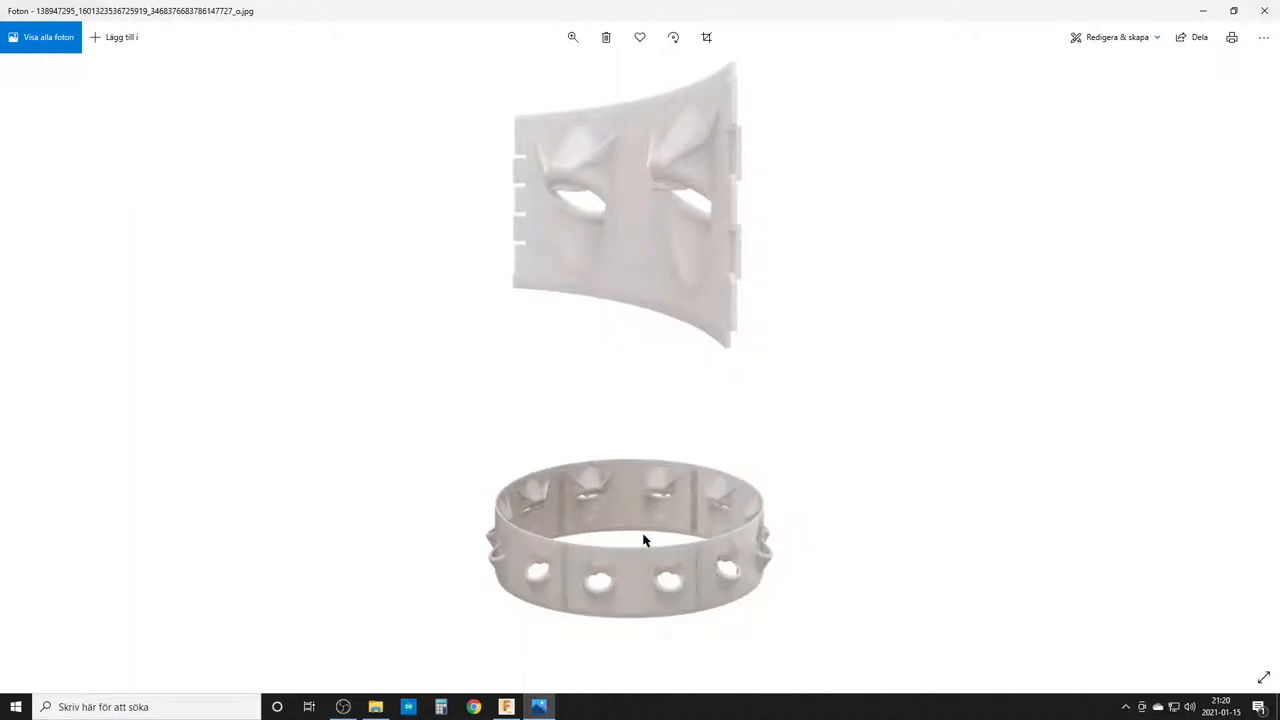
mouse_move(587, 163)
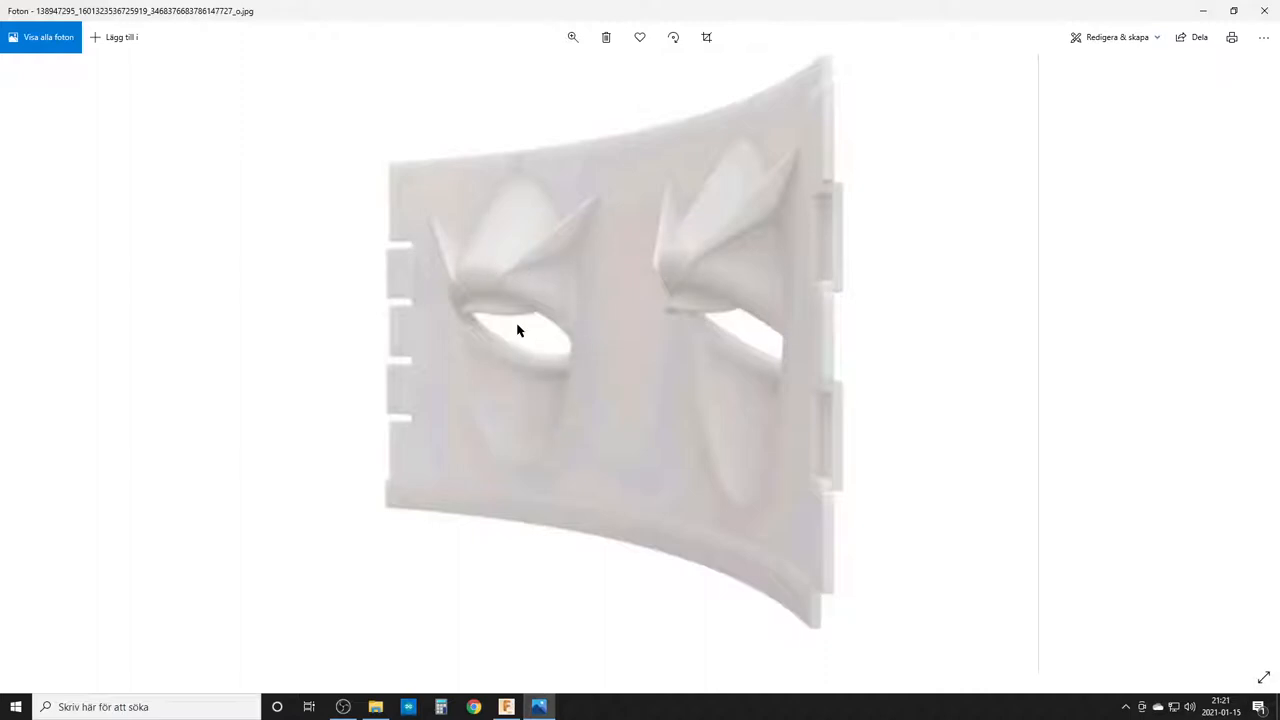
mouse_move(533, 244)
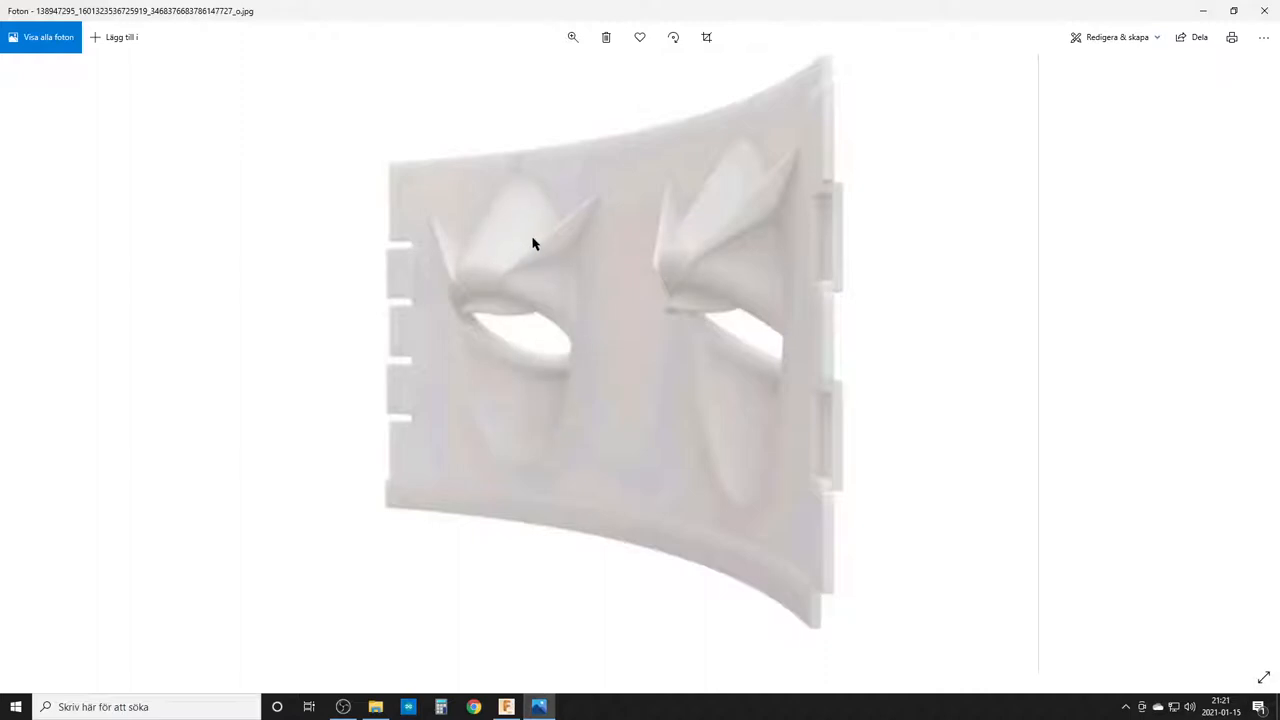
mouse_move(877, 432)
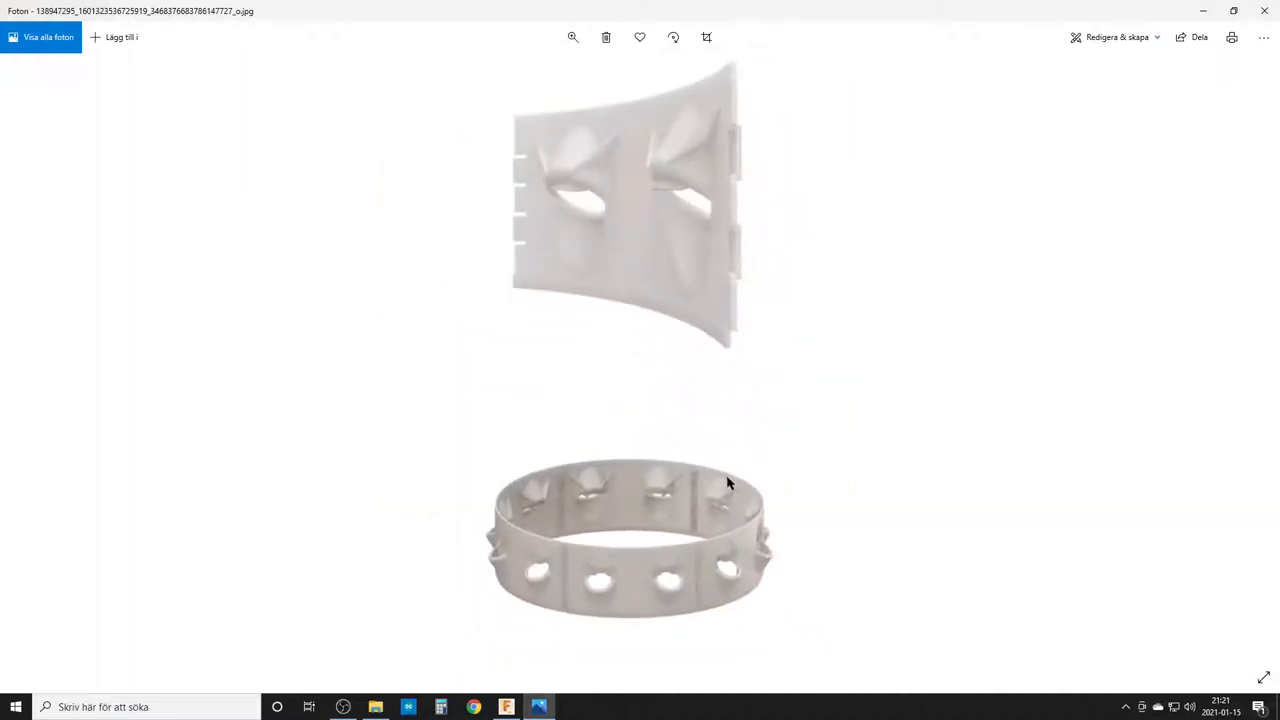
- Bring up the empty Fusion 360 design and start a new sketch
click(538, 707)
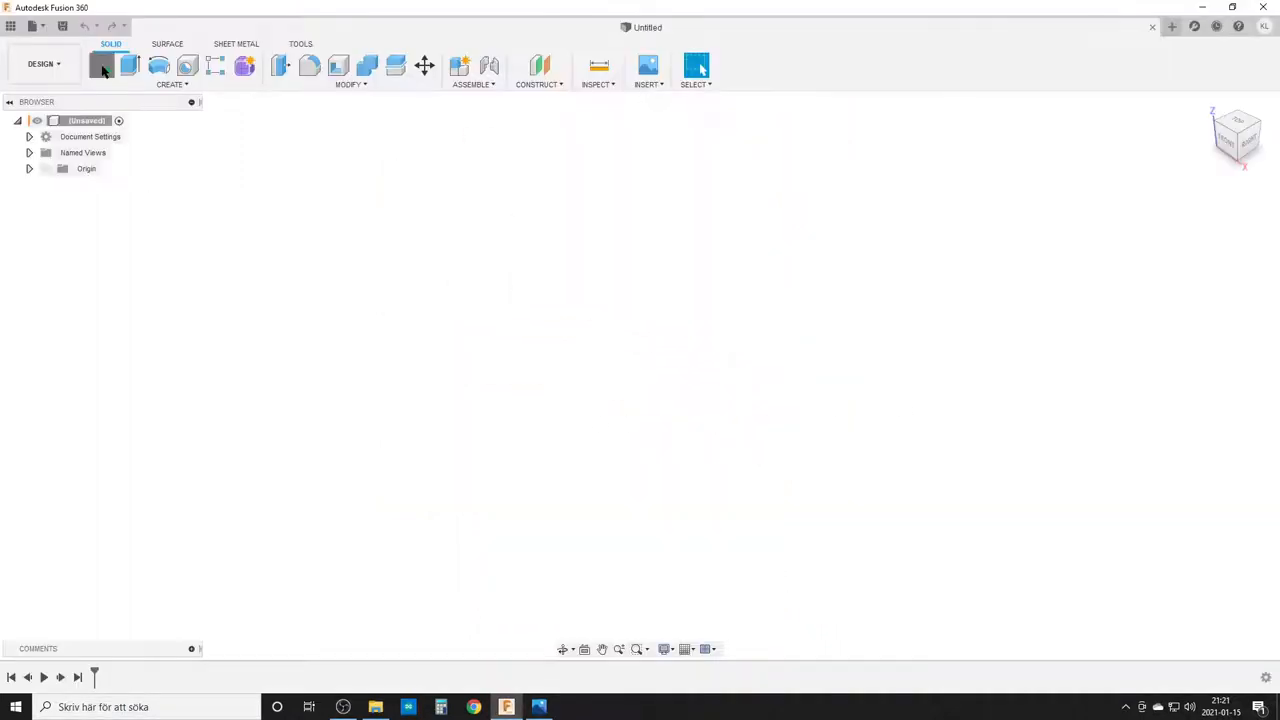
click(102, 65)
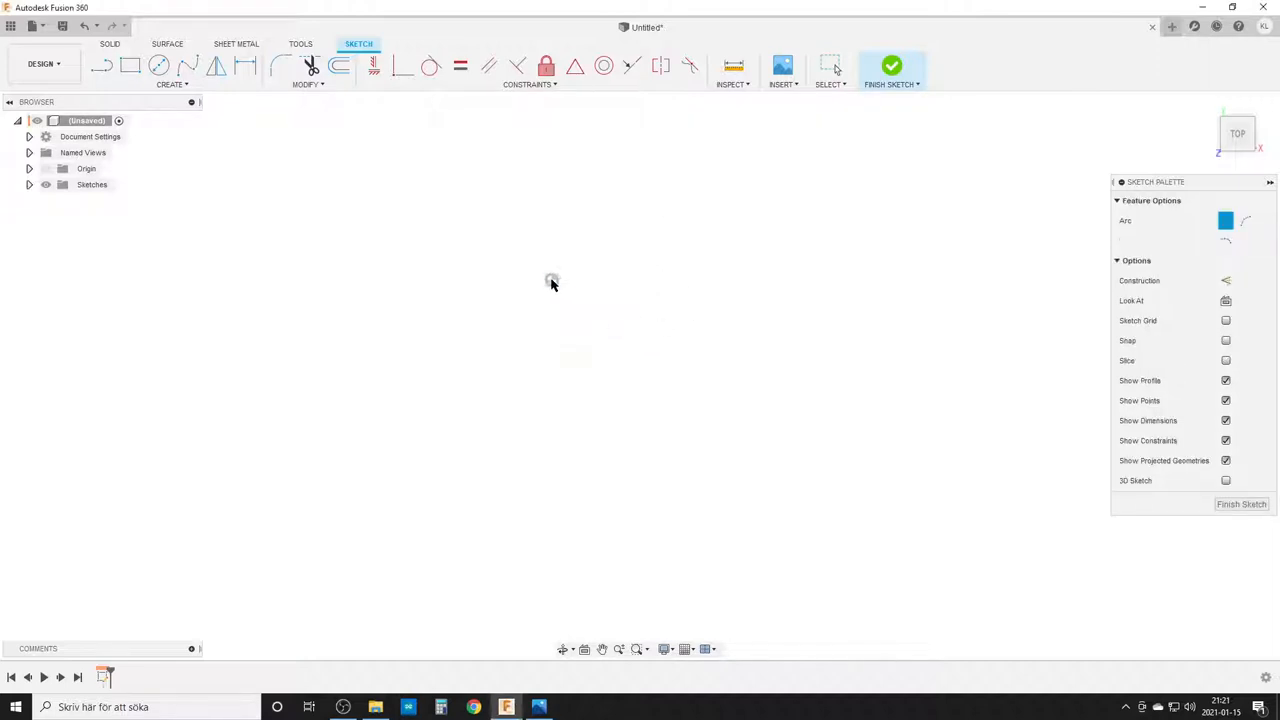
mouse_move(403, 530)
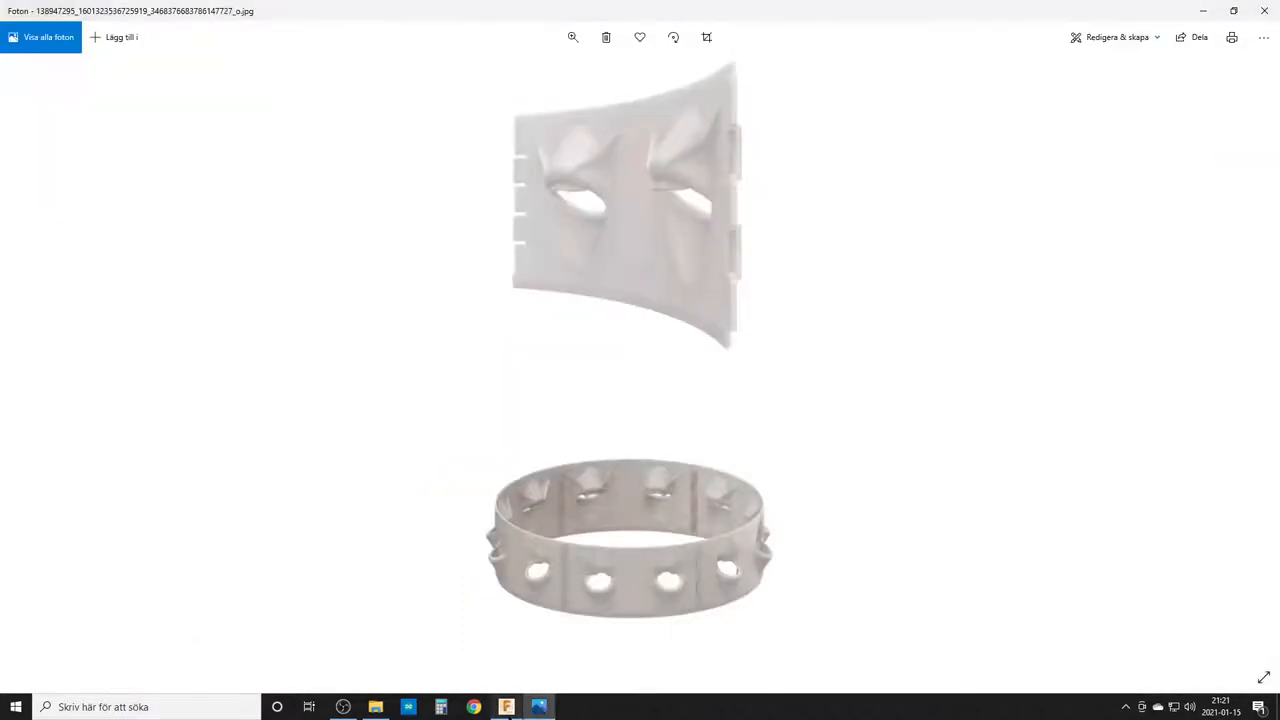
- Dimension the center-point arc to 30° and 250 mm radius with construction lines to its centre
click(539, 707)
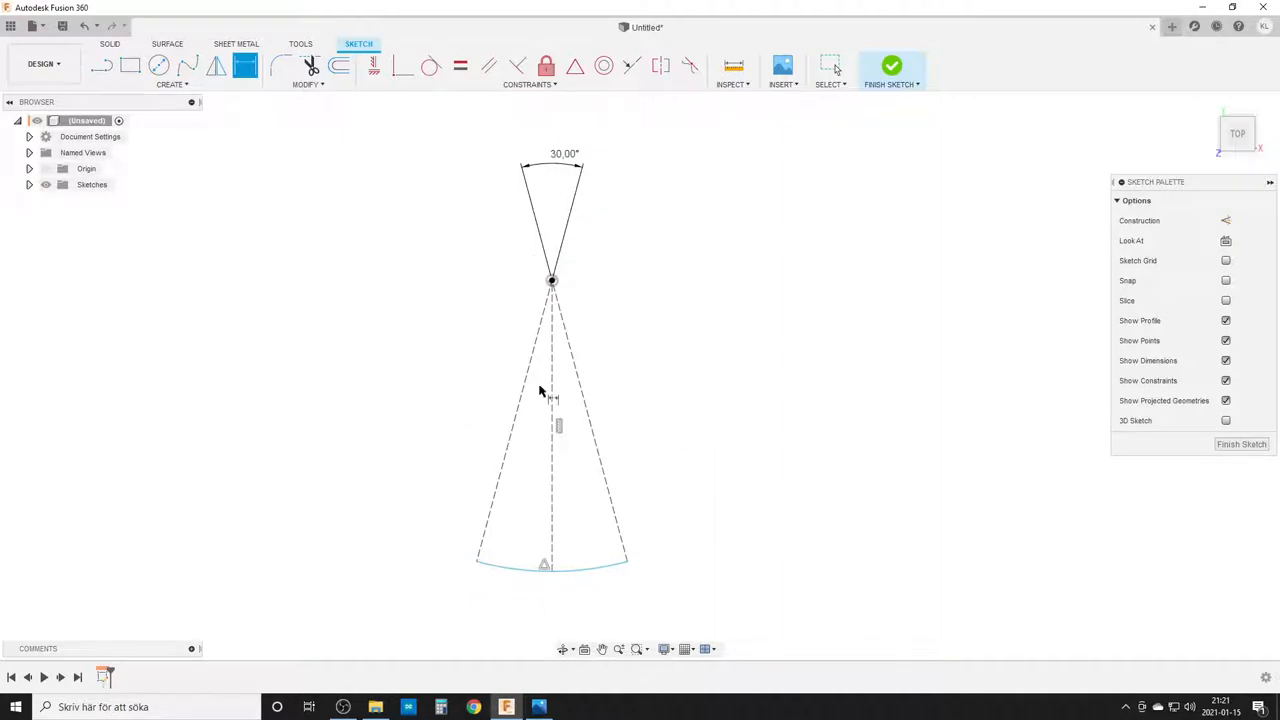
click(500, 420)
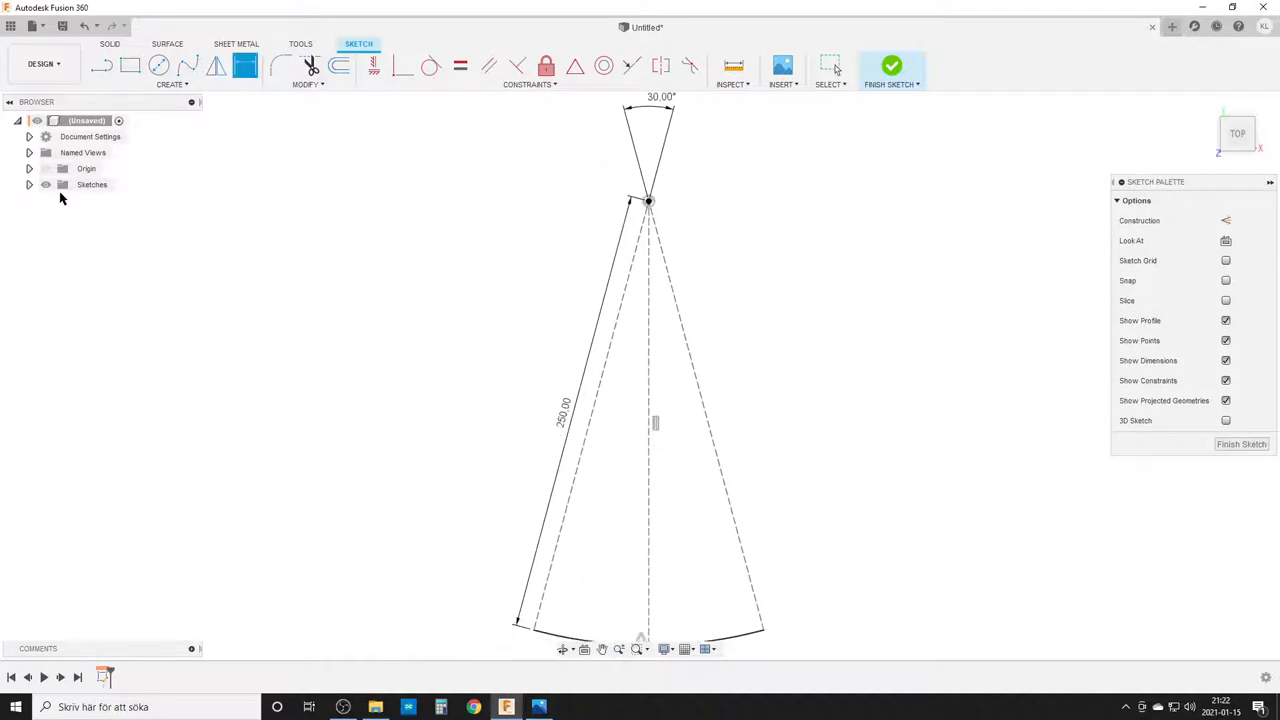
click(29, 184)
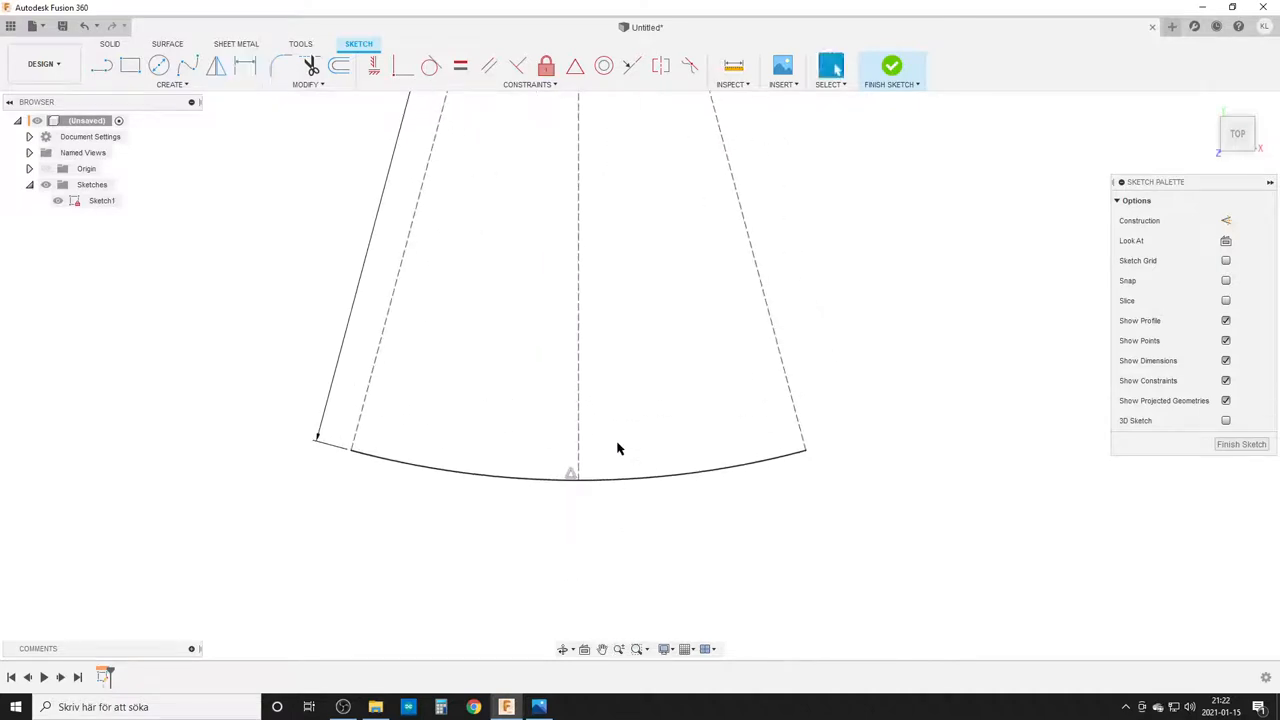
- Draw a 70 mm chord across the arc and finish the sketch
click(101, 65)
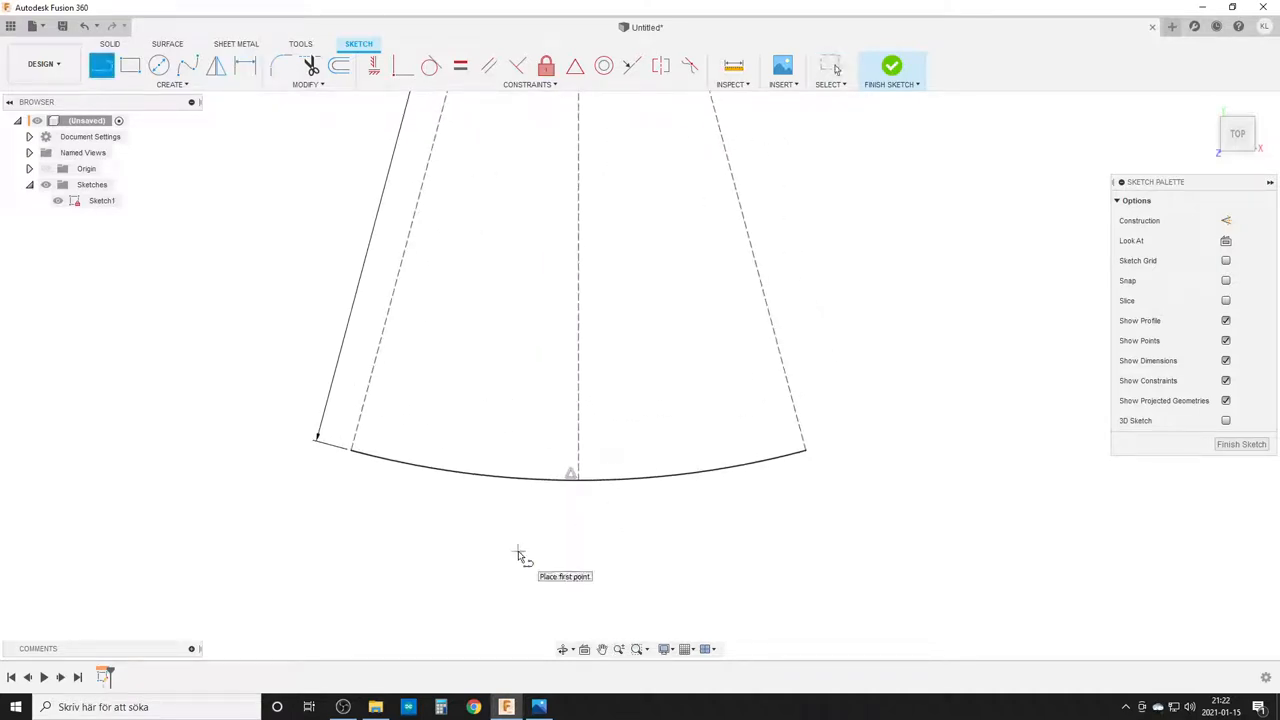
mouse_move(515, 573)
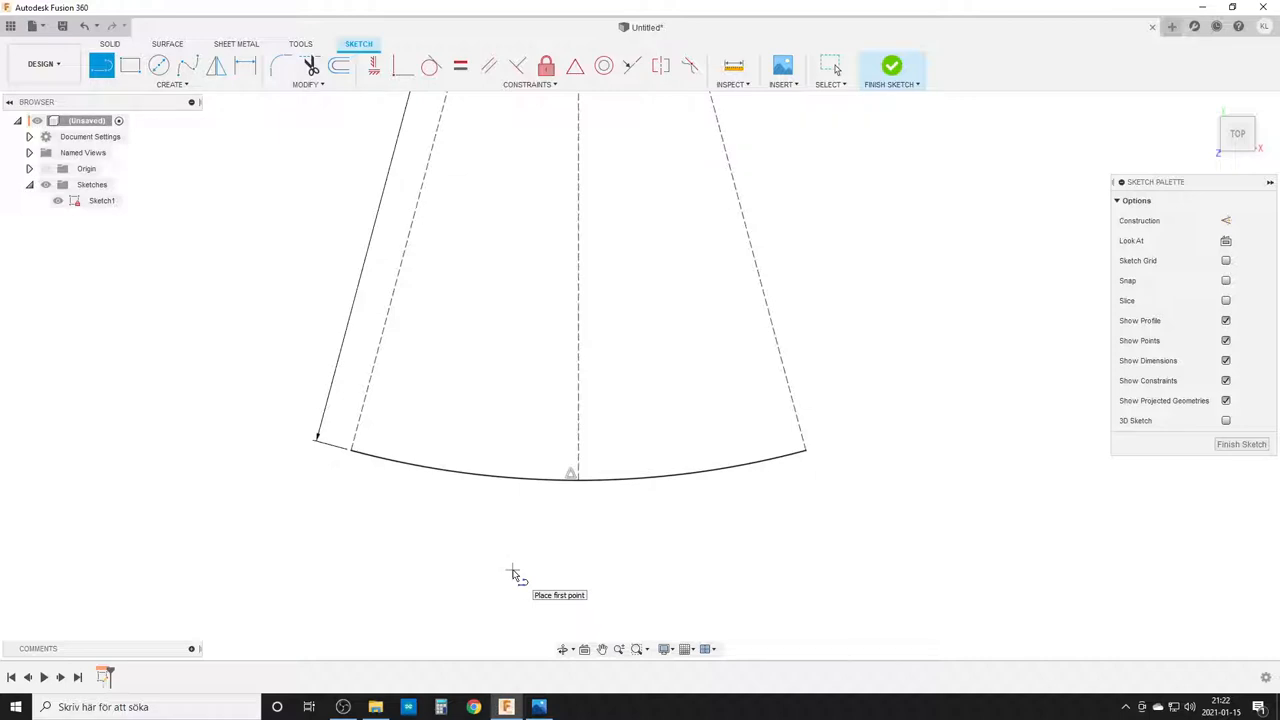
mouse_move(511, 558)
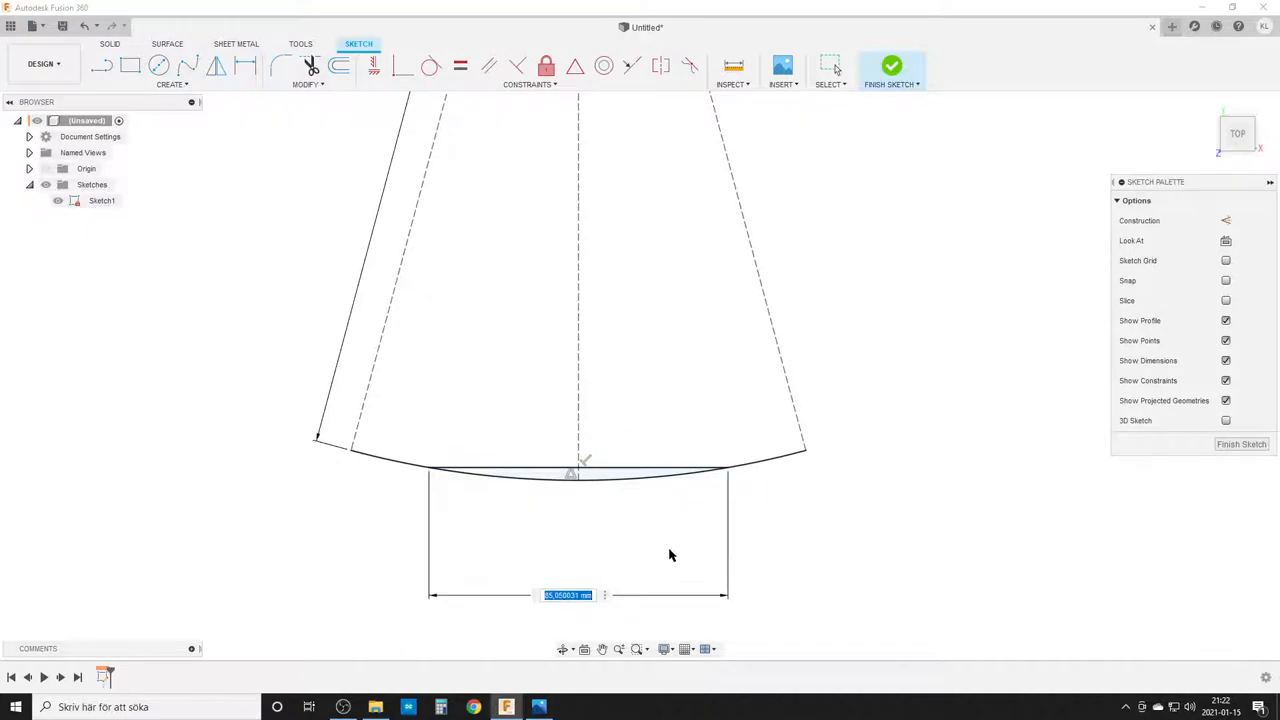
mouse_move(641, 505)
text(70)
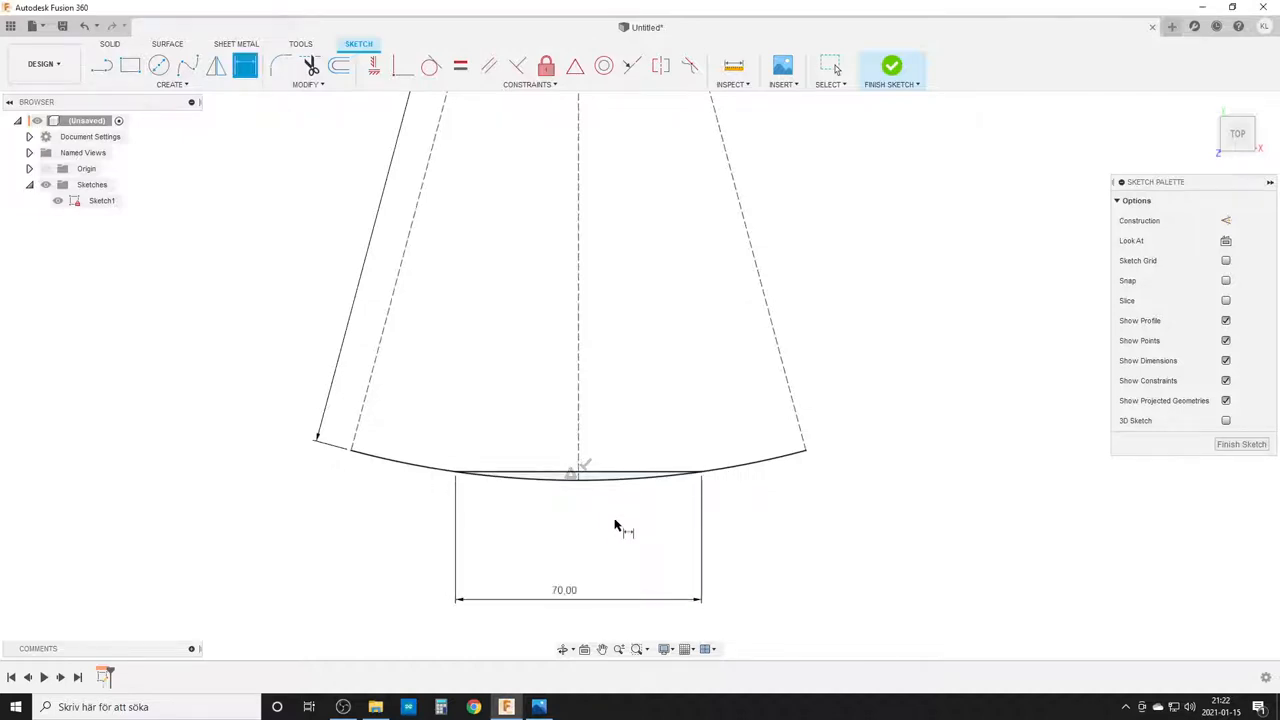
mouse_move(860, 493)
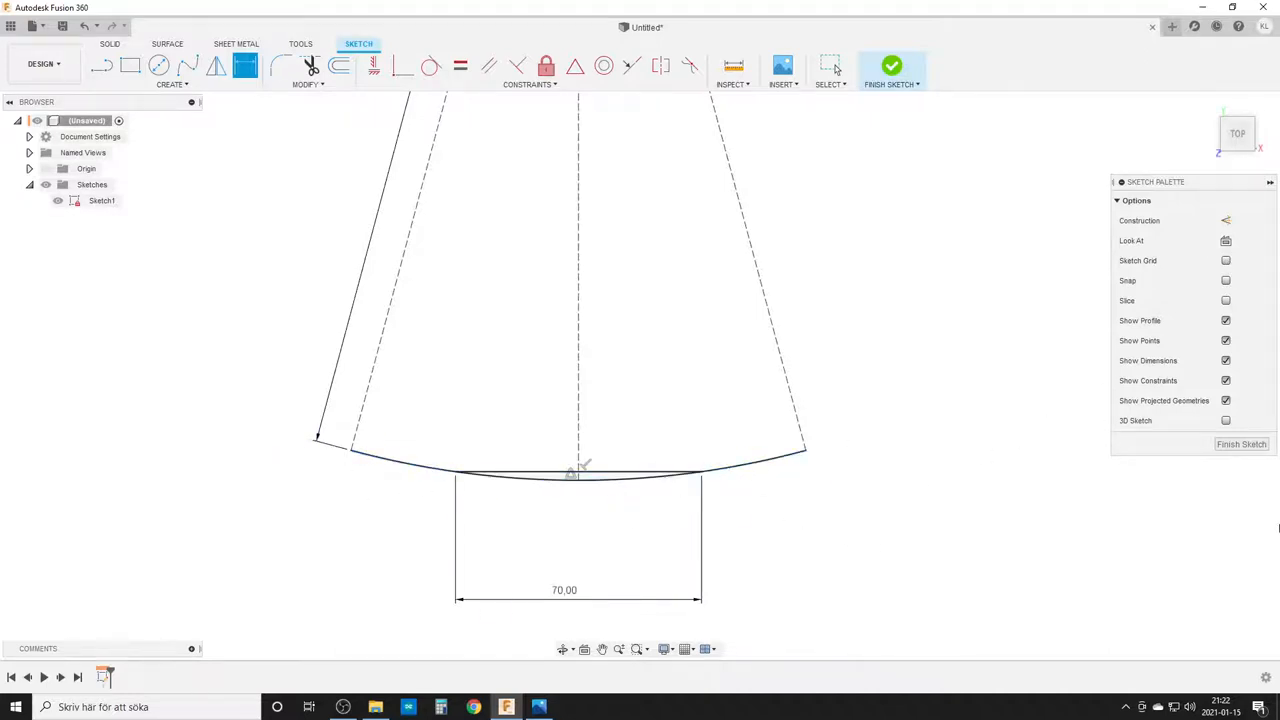
click(891, 66)
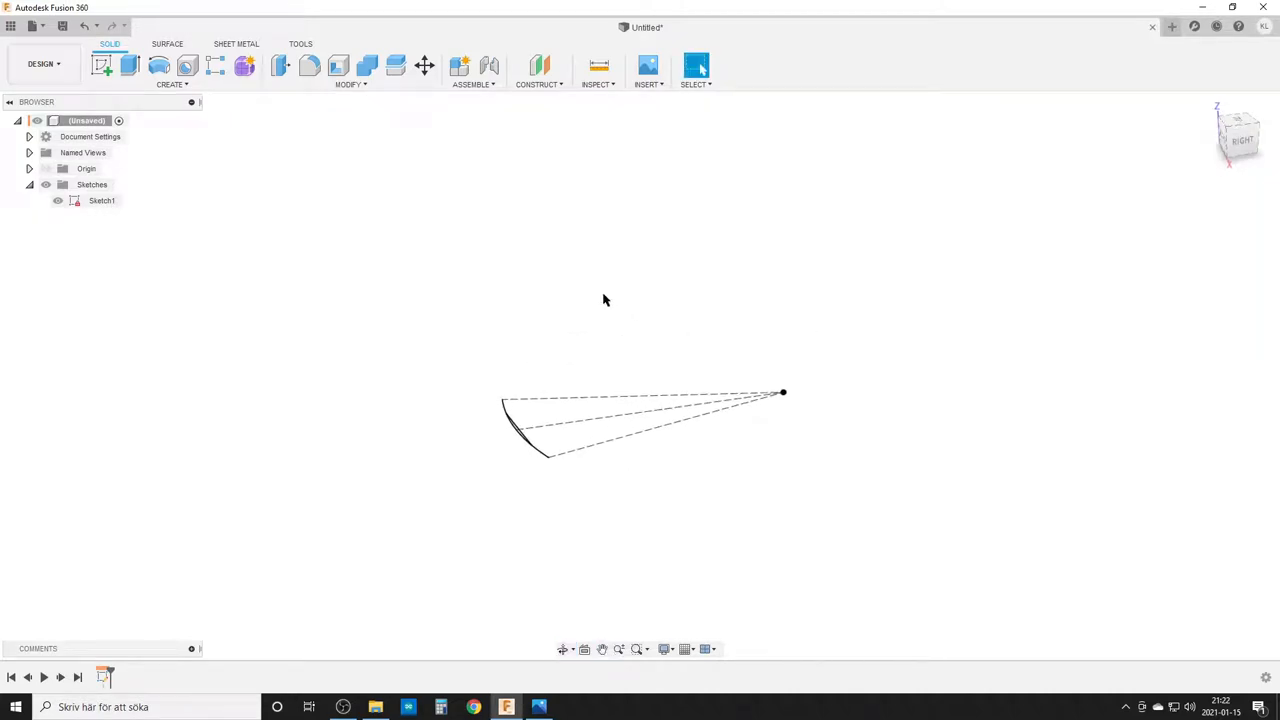
- Create a construction plane tilted 30° through the 70 mm chord line
click(537, 84)
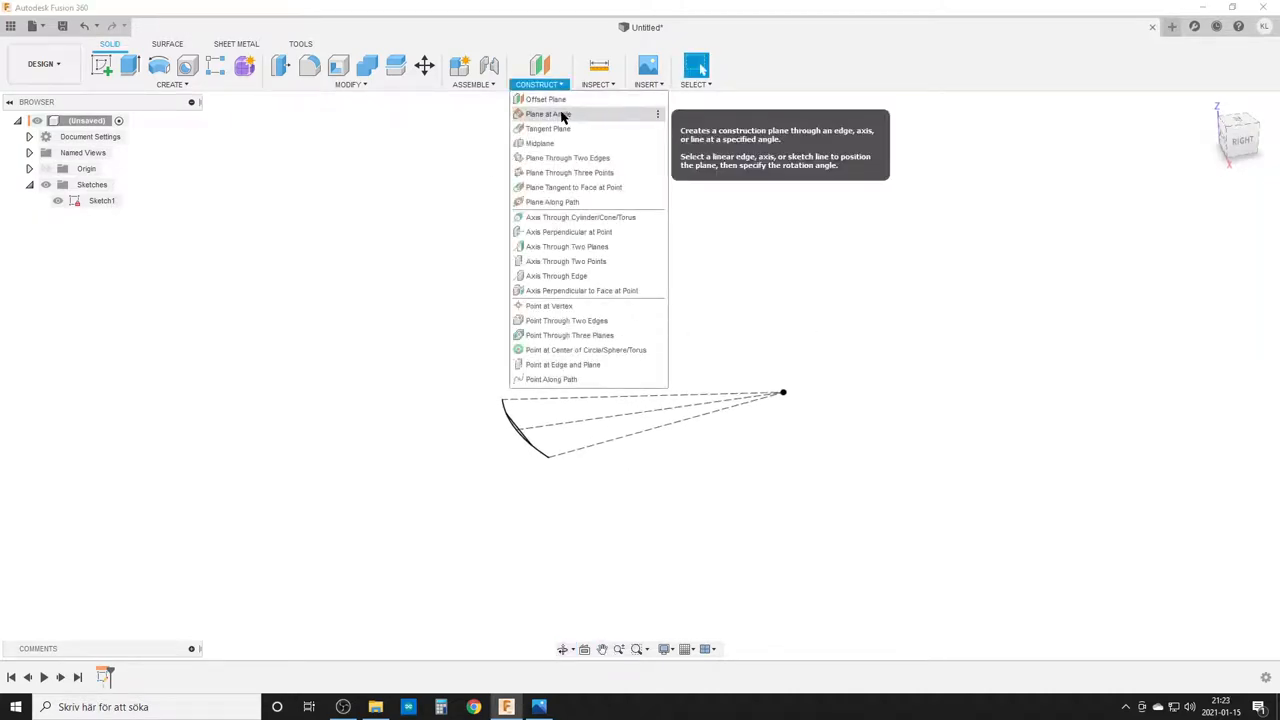
click(547, 113)
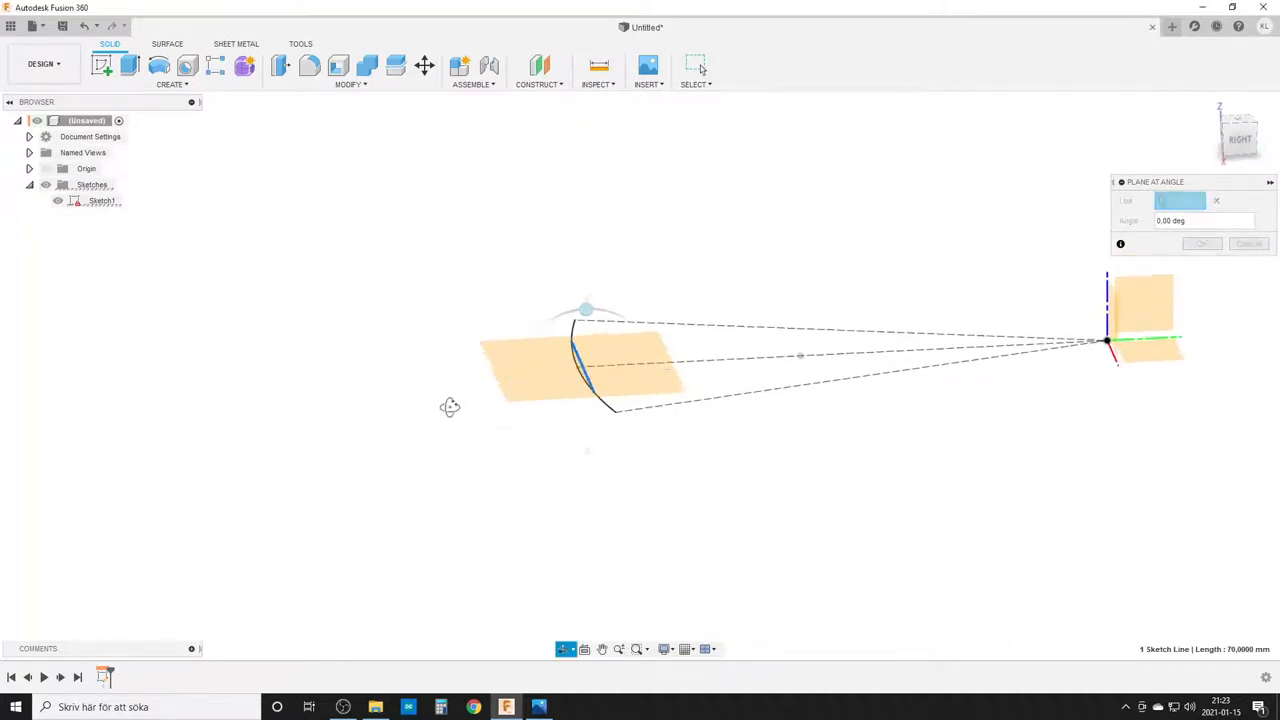
click(590, 340)
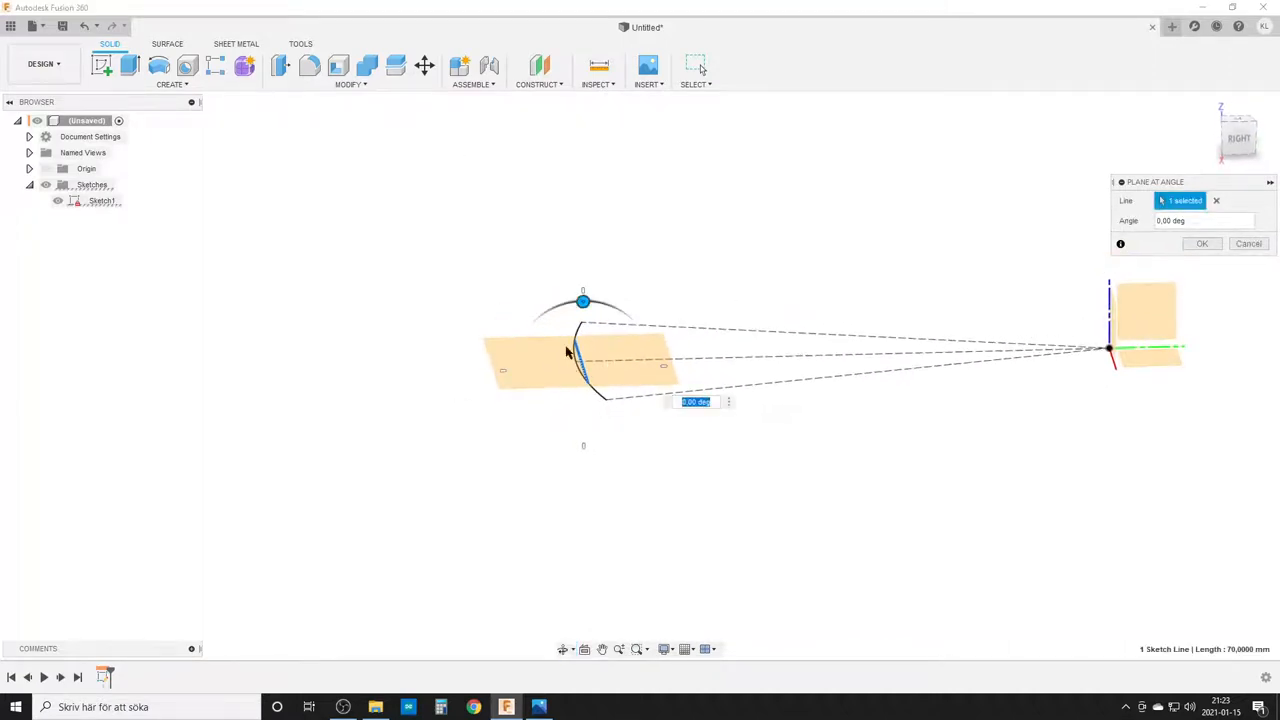
mouse_move(760, 398)
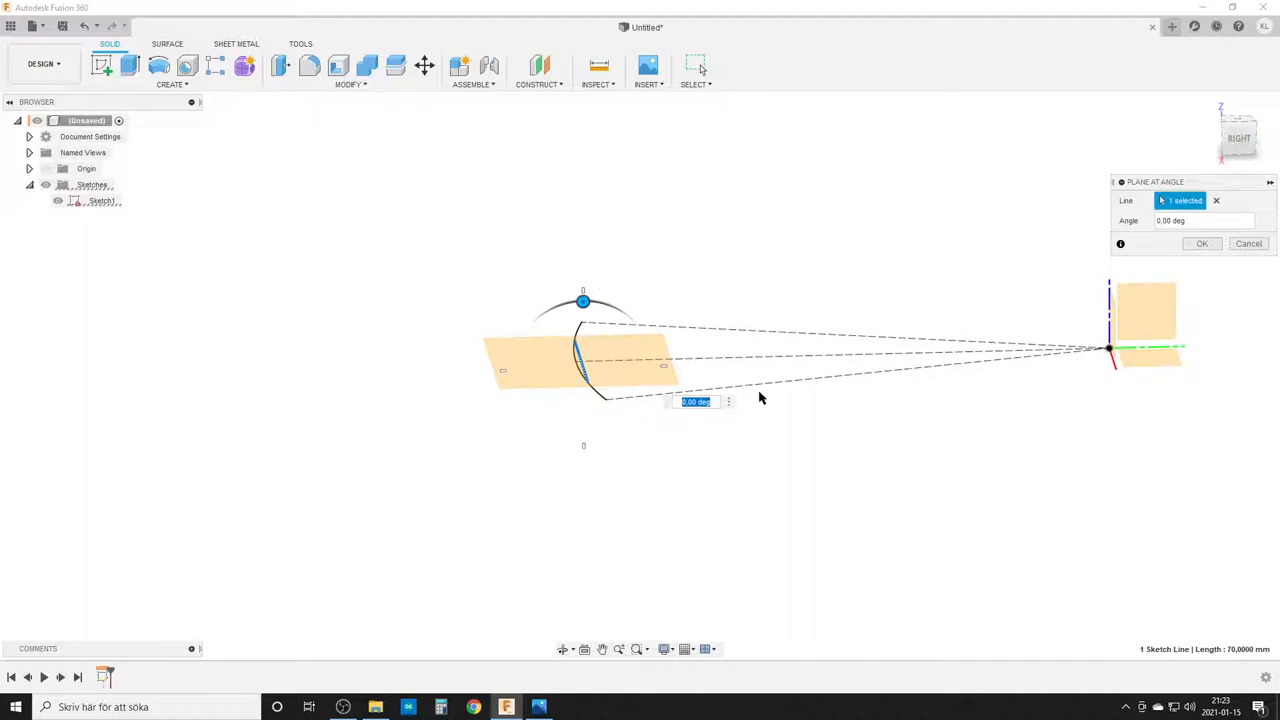
text(30)
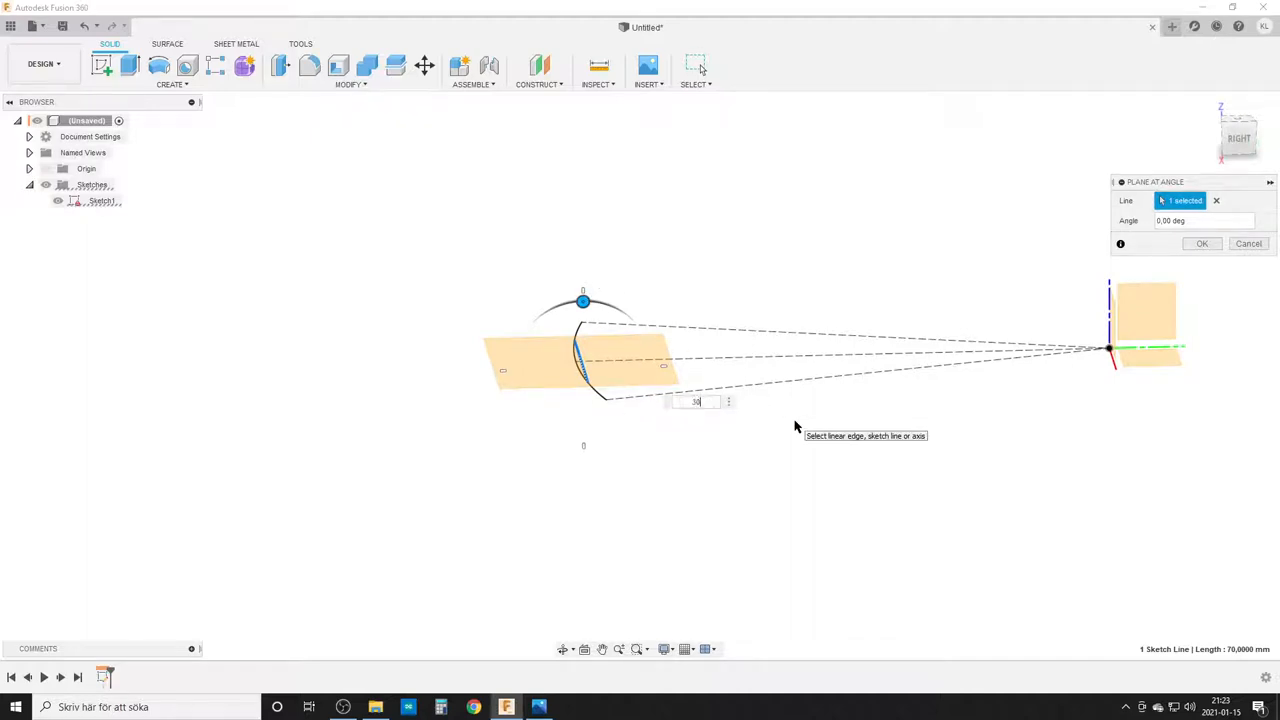
text(30)
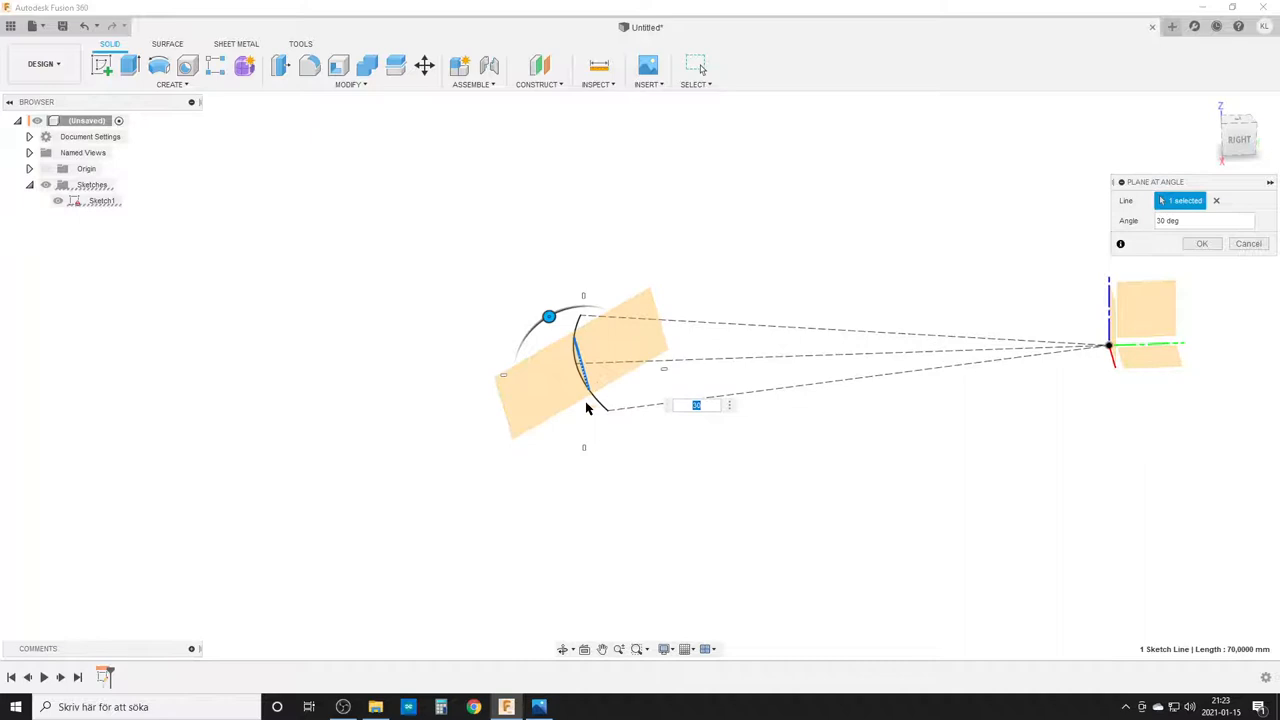
click(1202, 243)
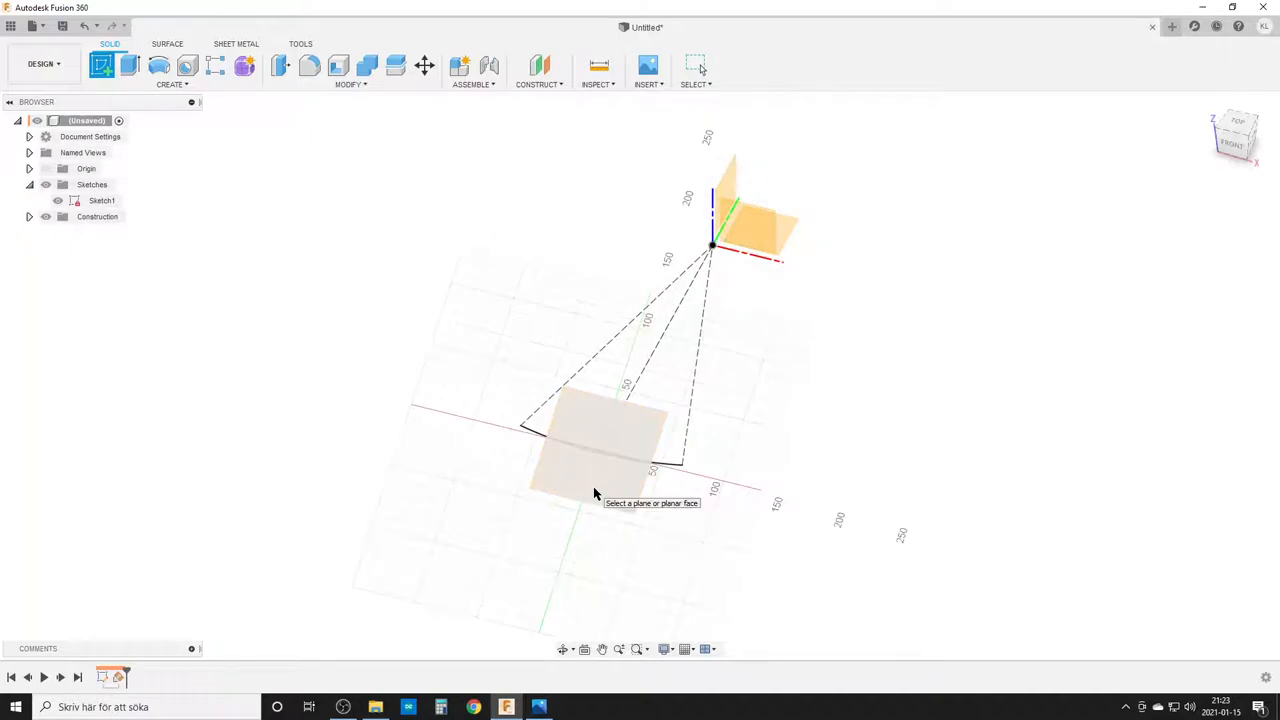
- Start a sketch on the tilted plane and project the curved line into it
click(595, 450)
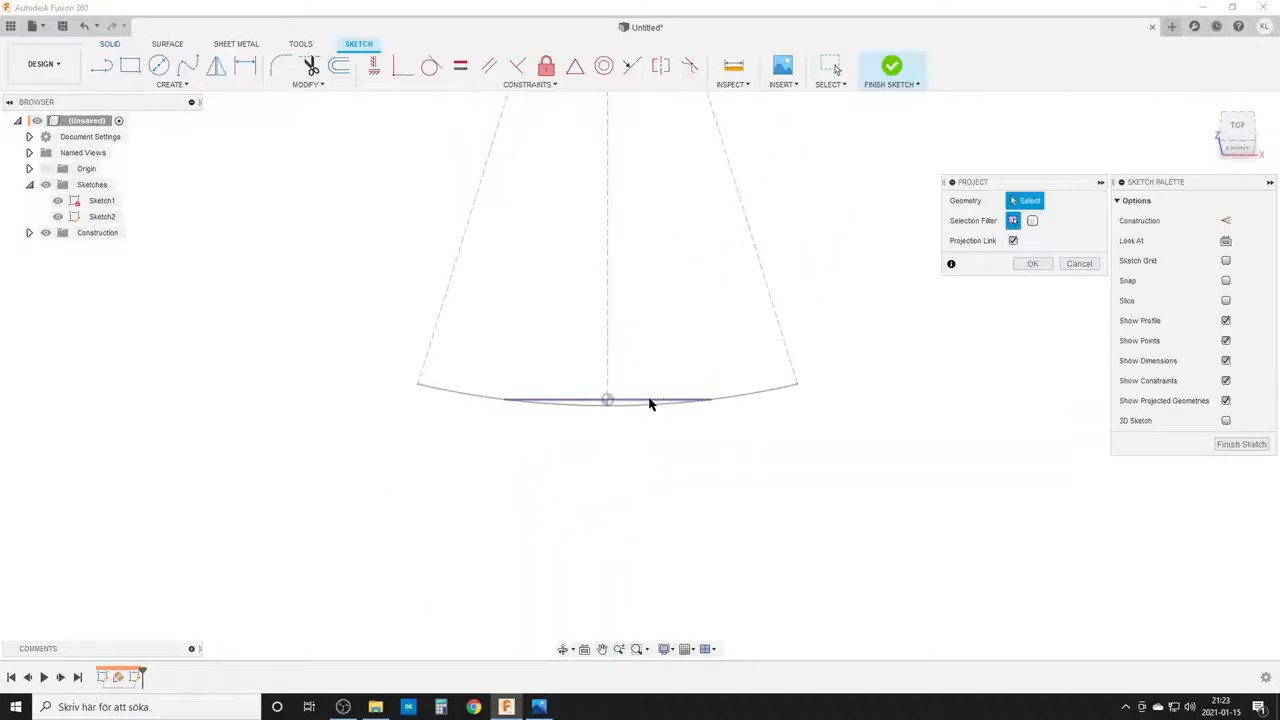
click(1032, 263)
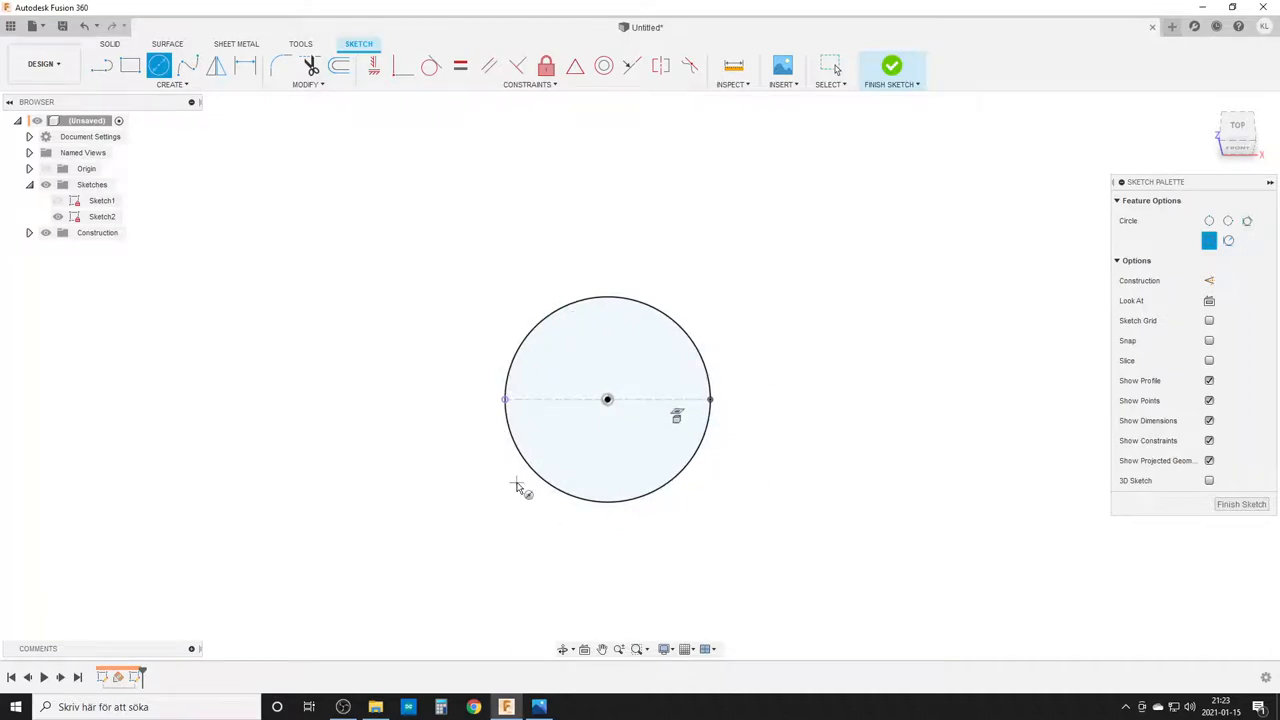
mouse_move(608, 475)
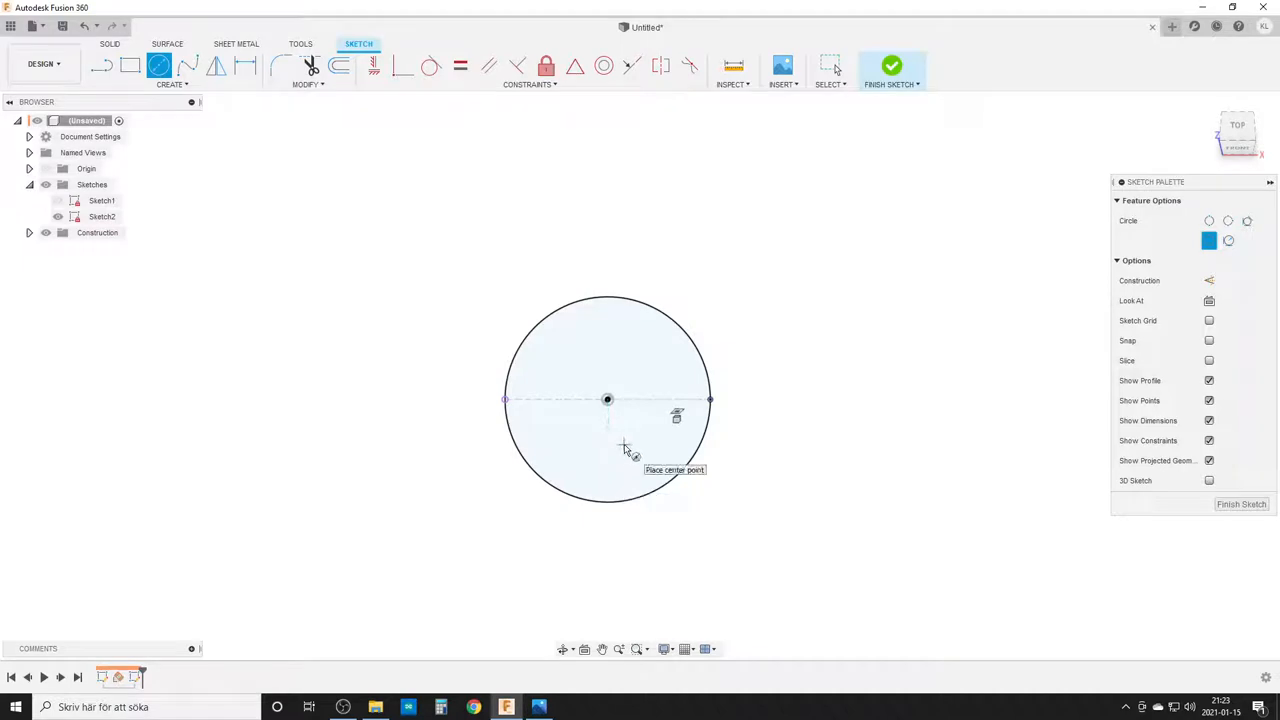
mouse_move(607, 400)
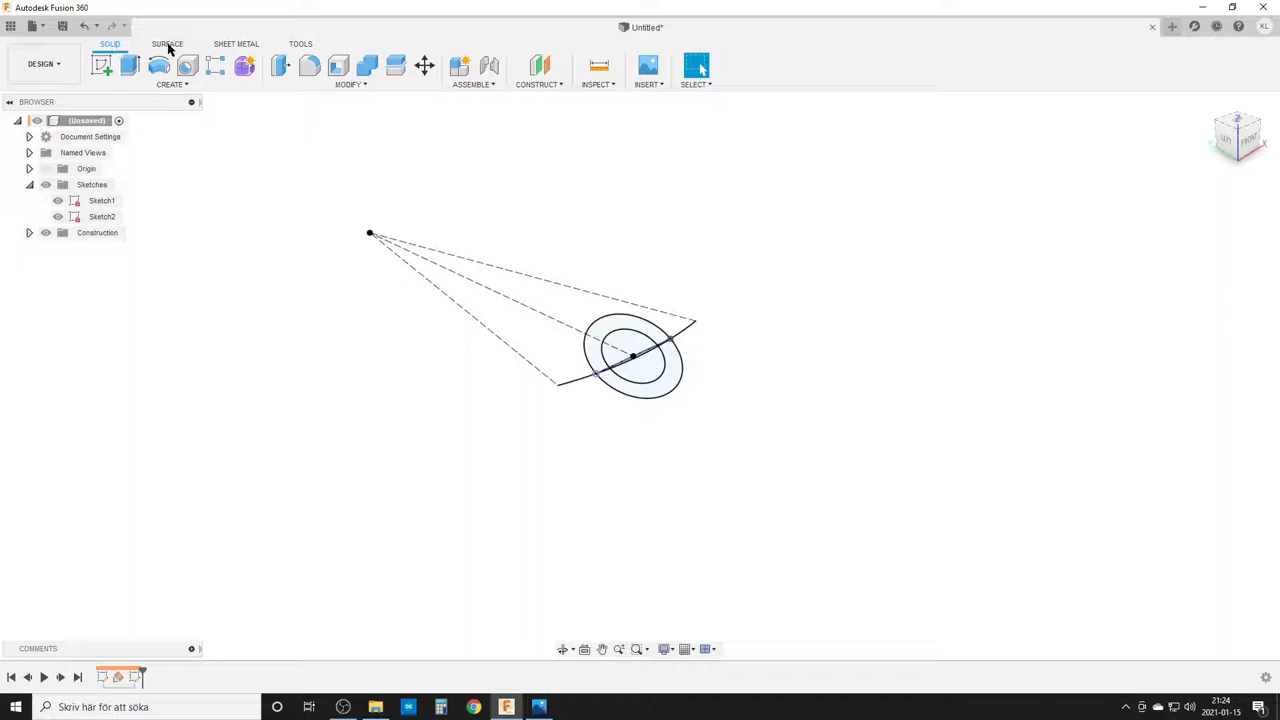
- Surface-extrude the 30° arc symmetrically into a tall curved wall
click(167, 44)
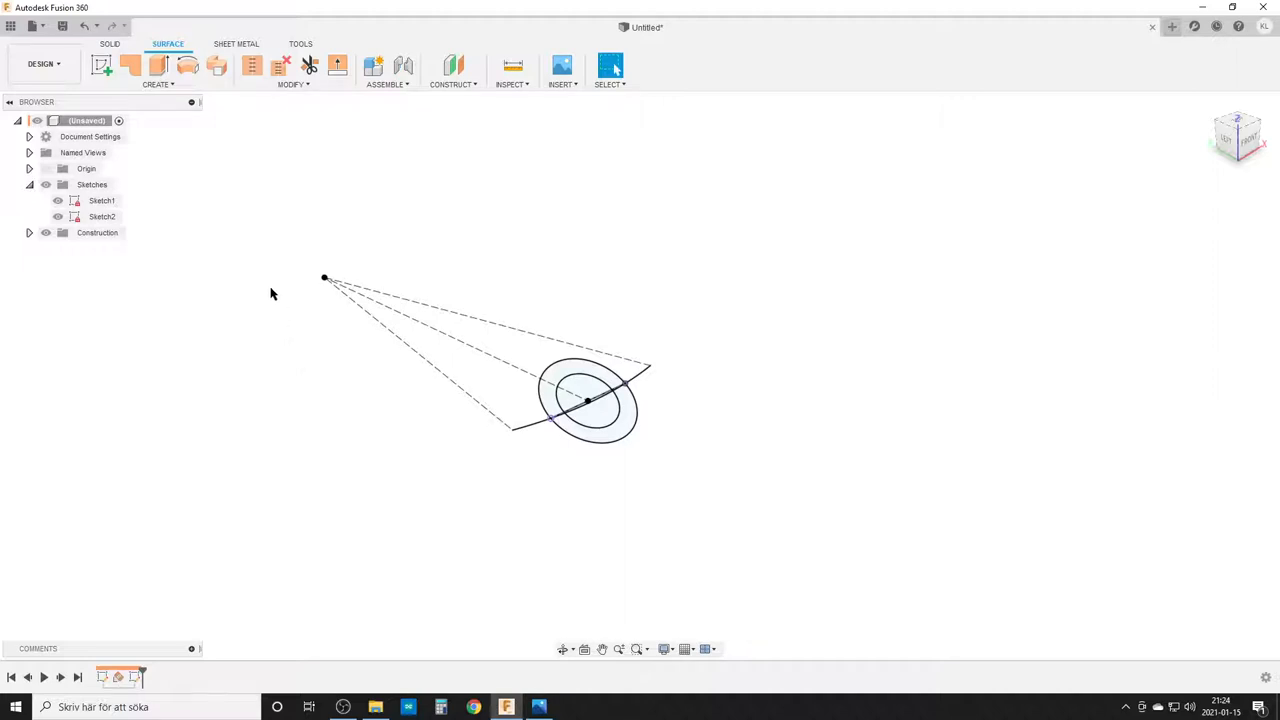
click(158, 65)
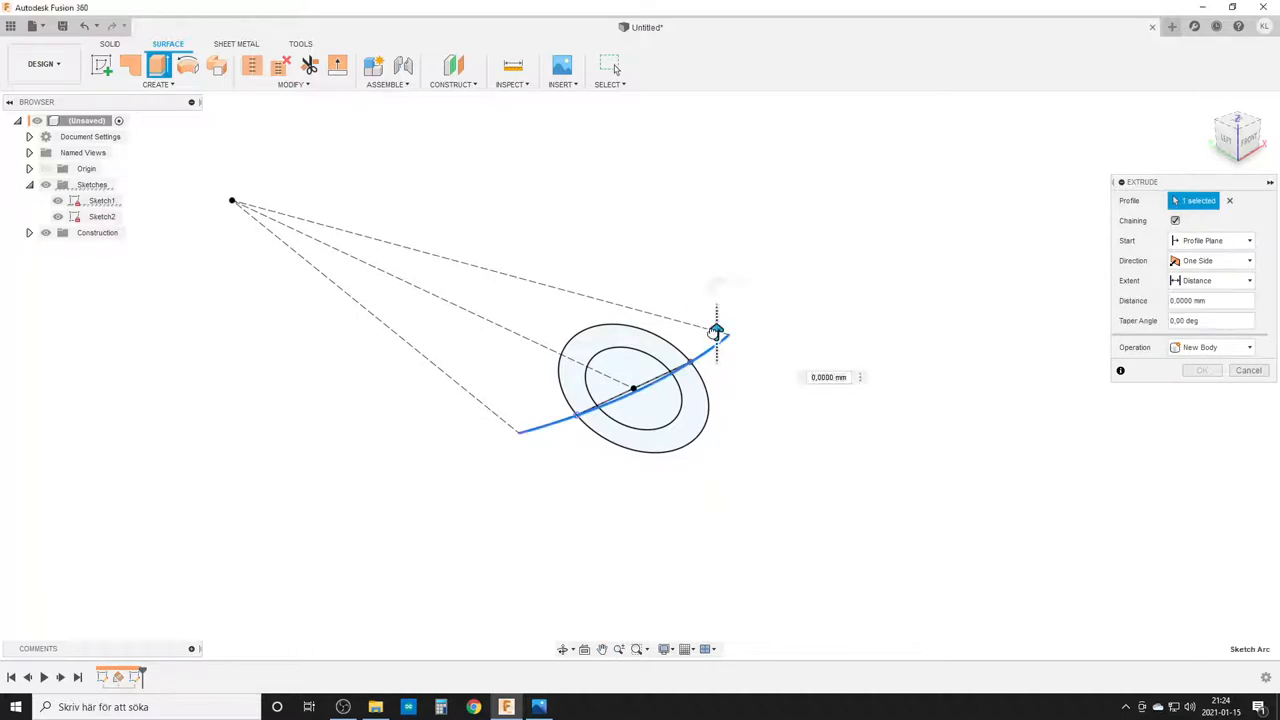
drag(716, 332, 718, 137)
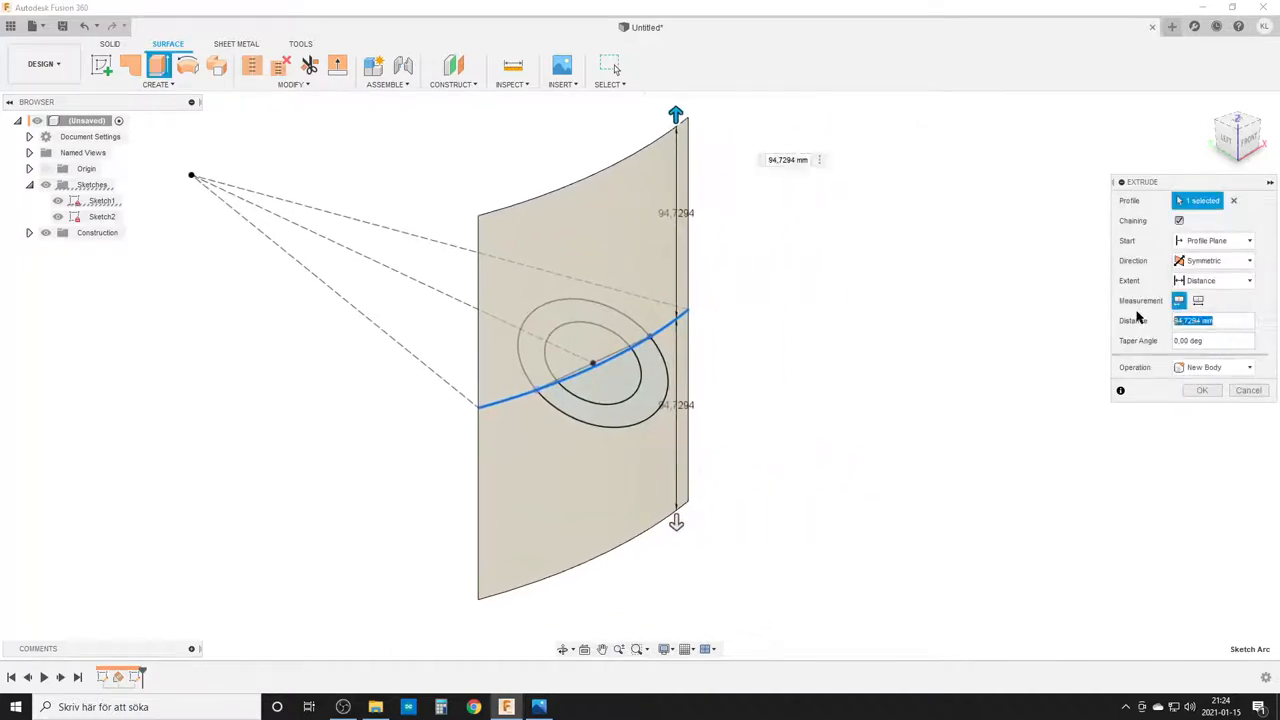
click(1201, 390)
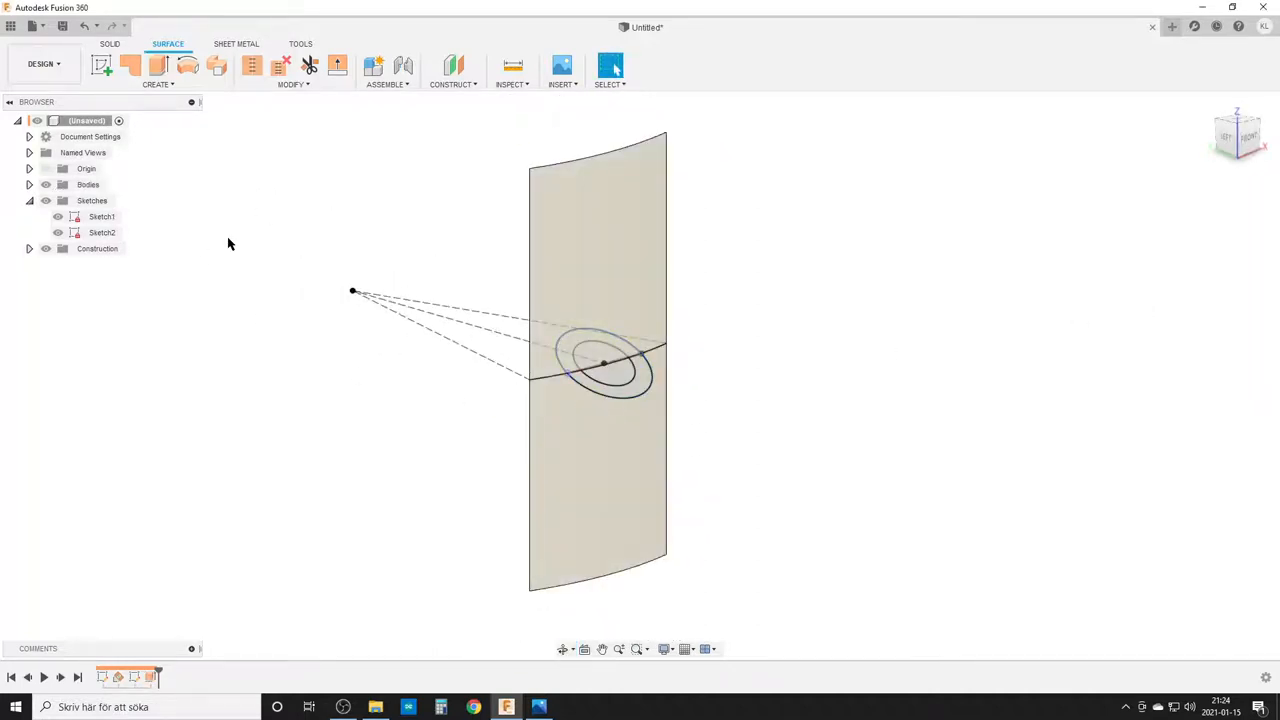
- Surface-extrude the outer circle symmetrically 100 mm into a tube through the wall
click(157, 65)
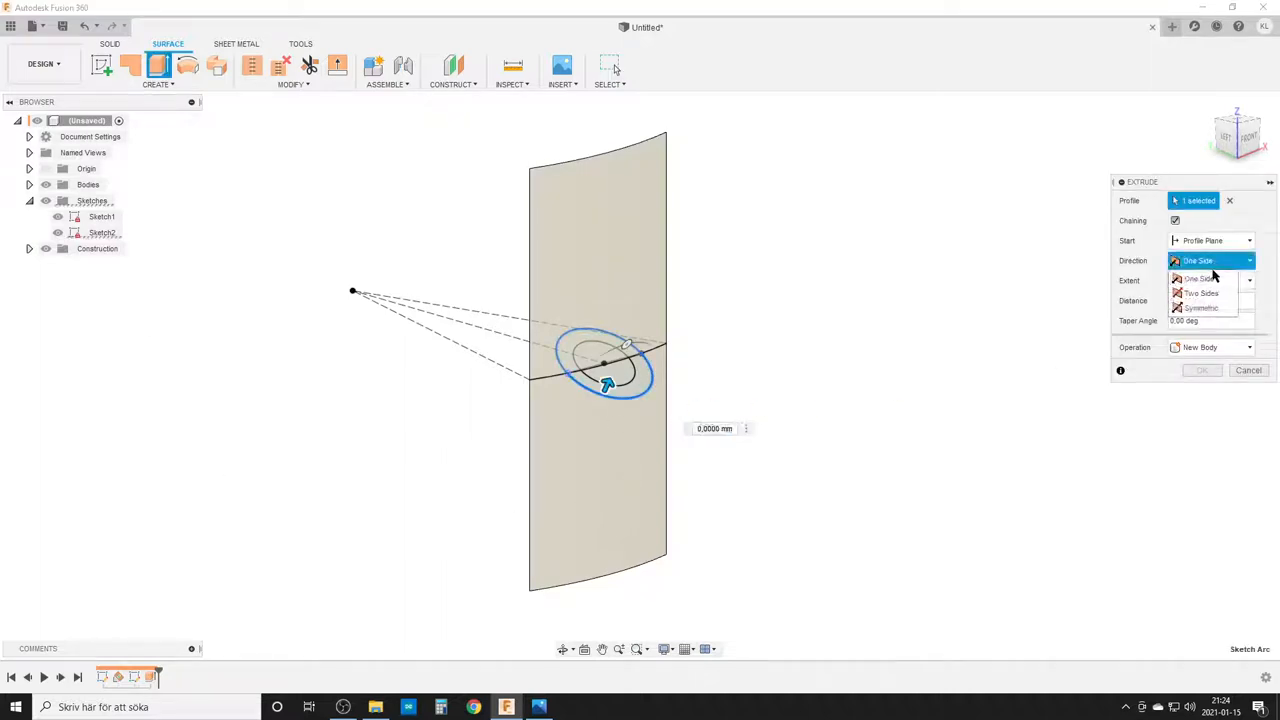
click(1201, 307)
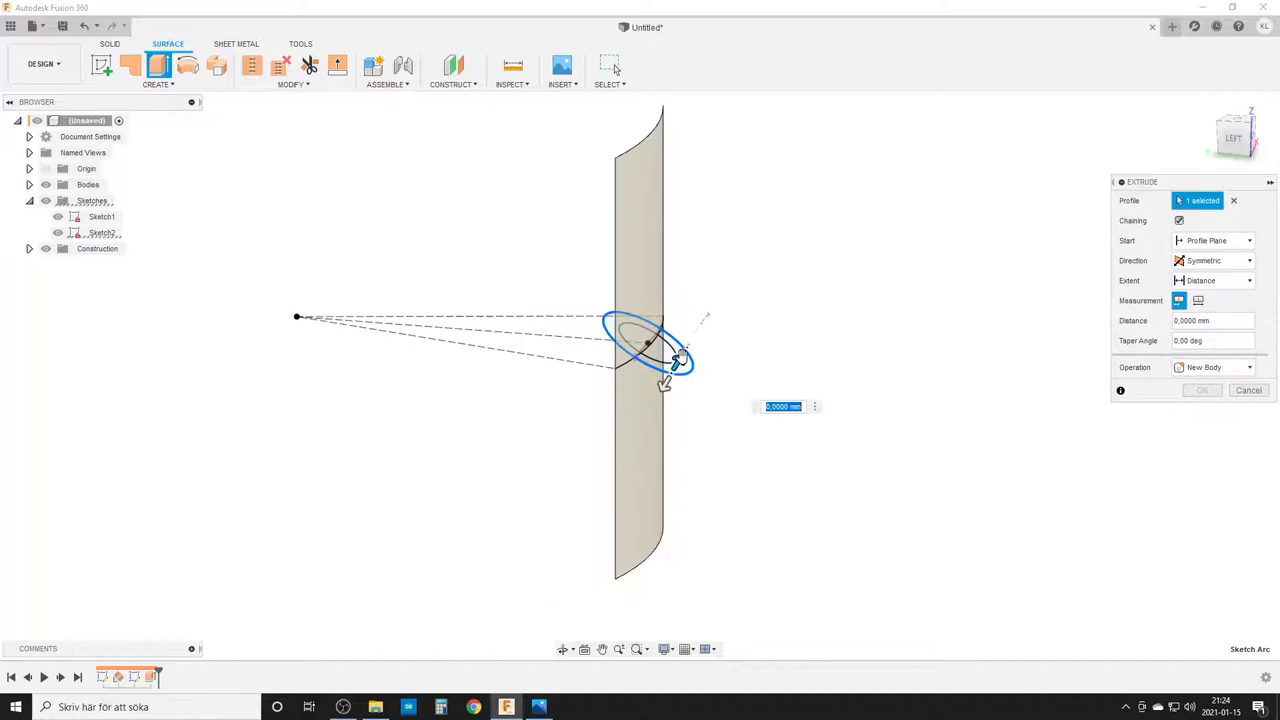
drag(675, 360, 765, 222)
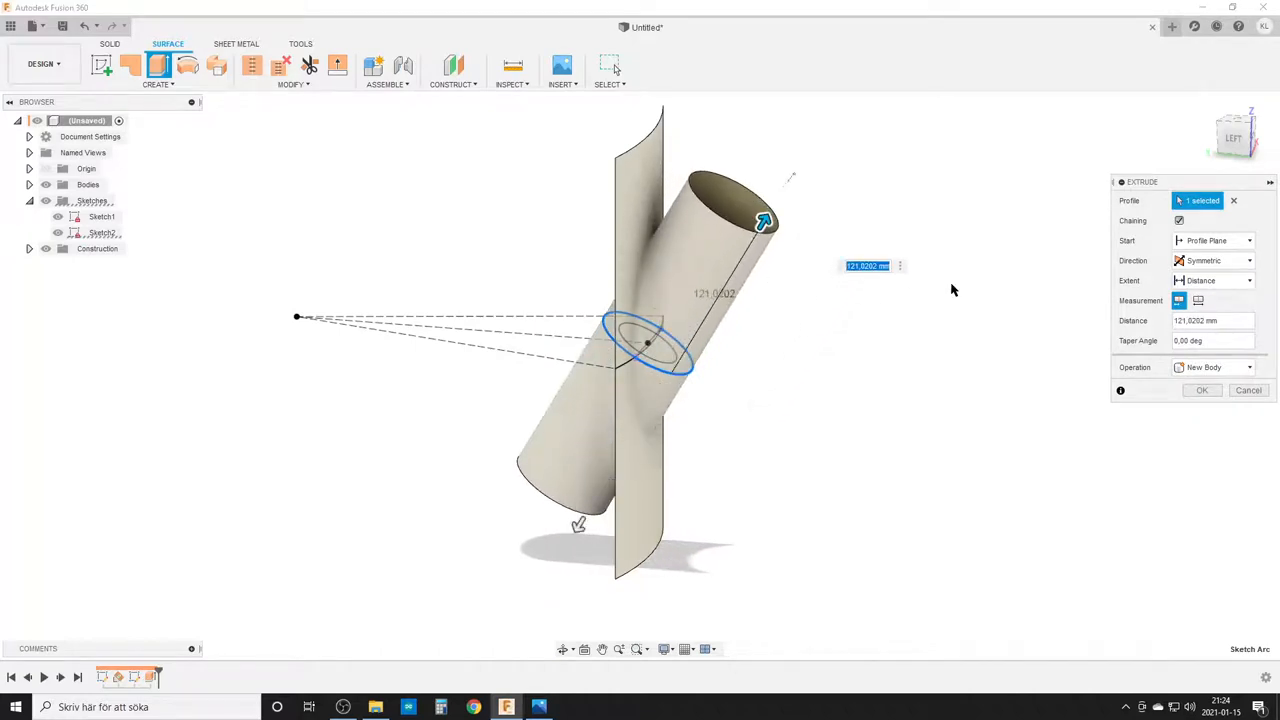
text(100)
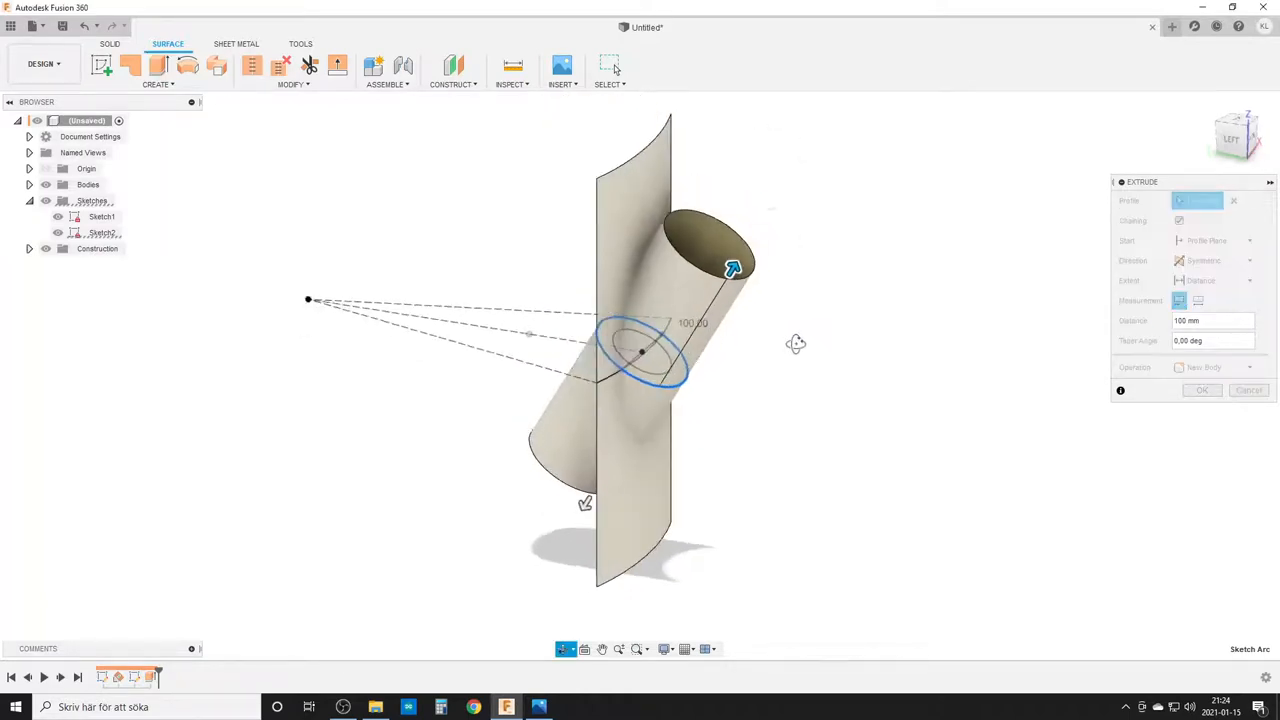
click(1248, 390)
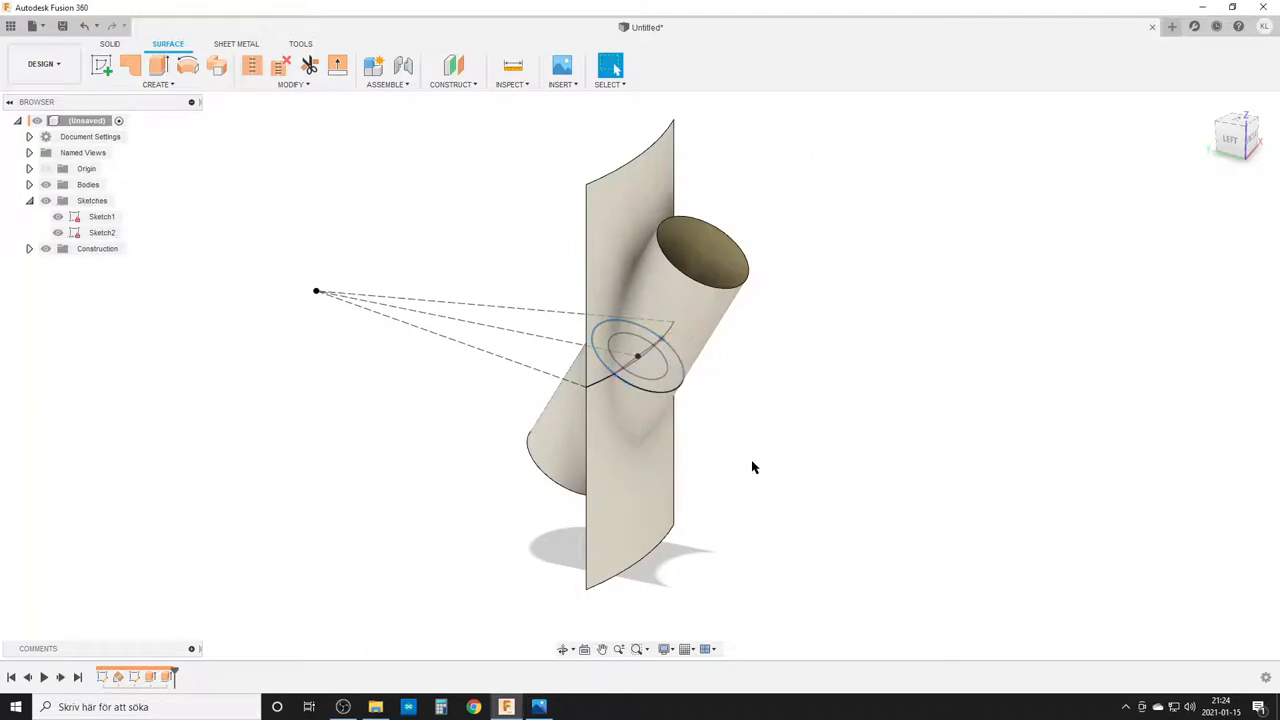
mouse_move(780, 387)
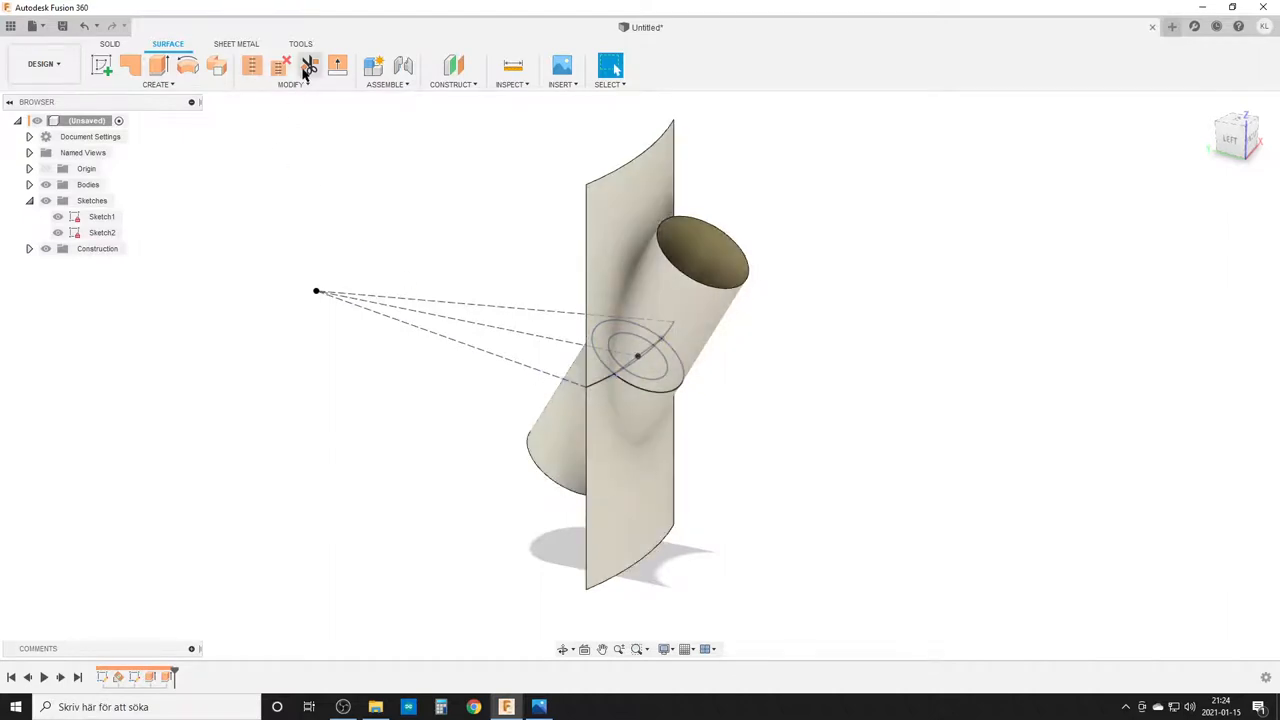
click(309, 65)
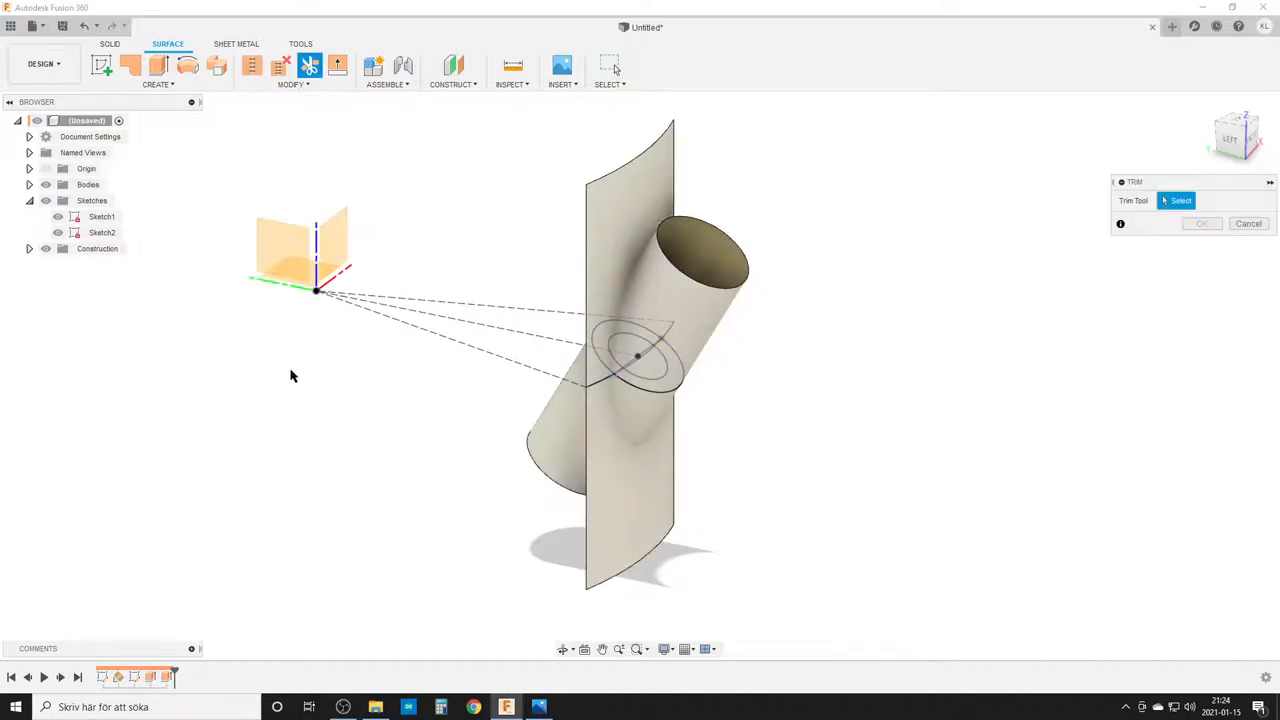
mouse_move(718, 307)
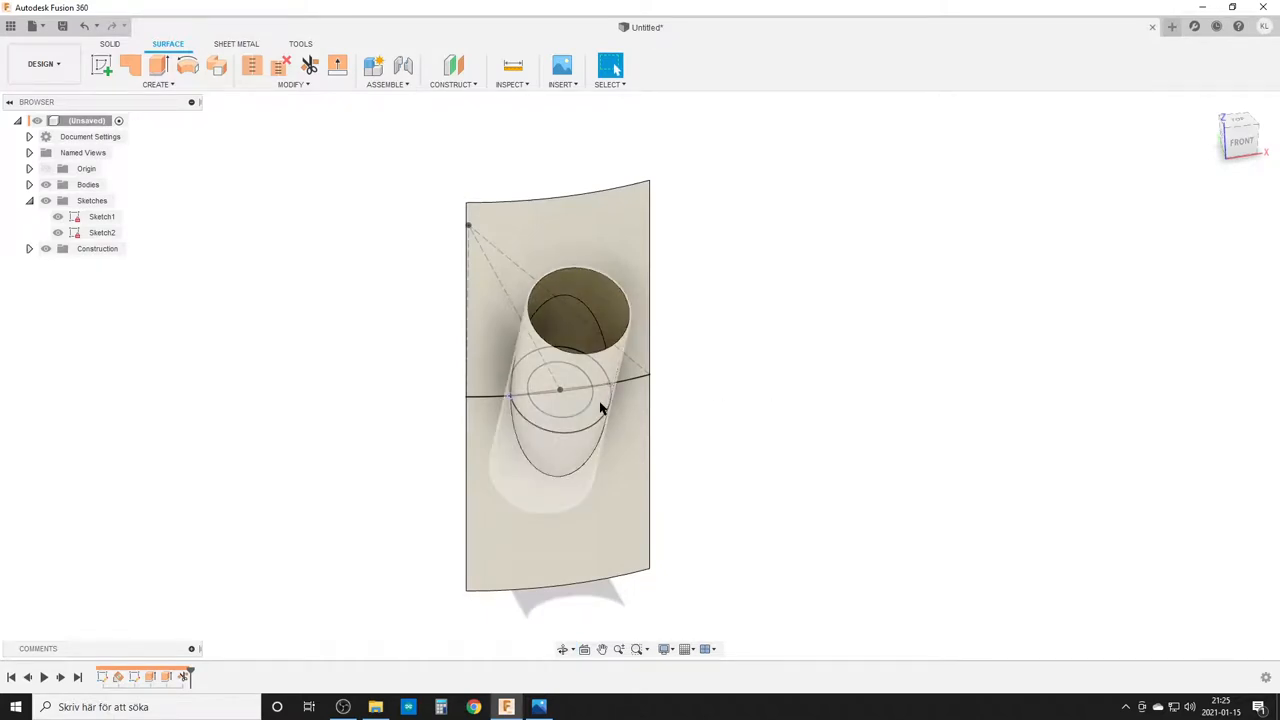
- Orbit to the side view while trimming the wall where the tube passes through
drag(600, 400, 775, 356)
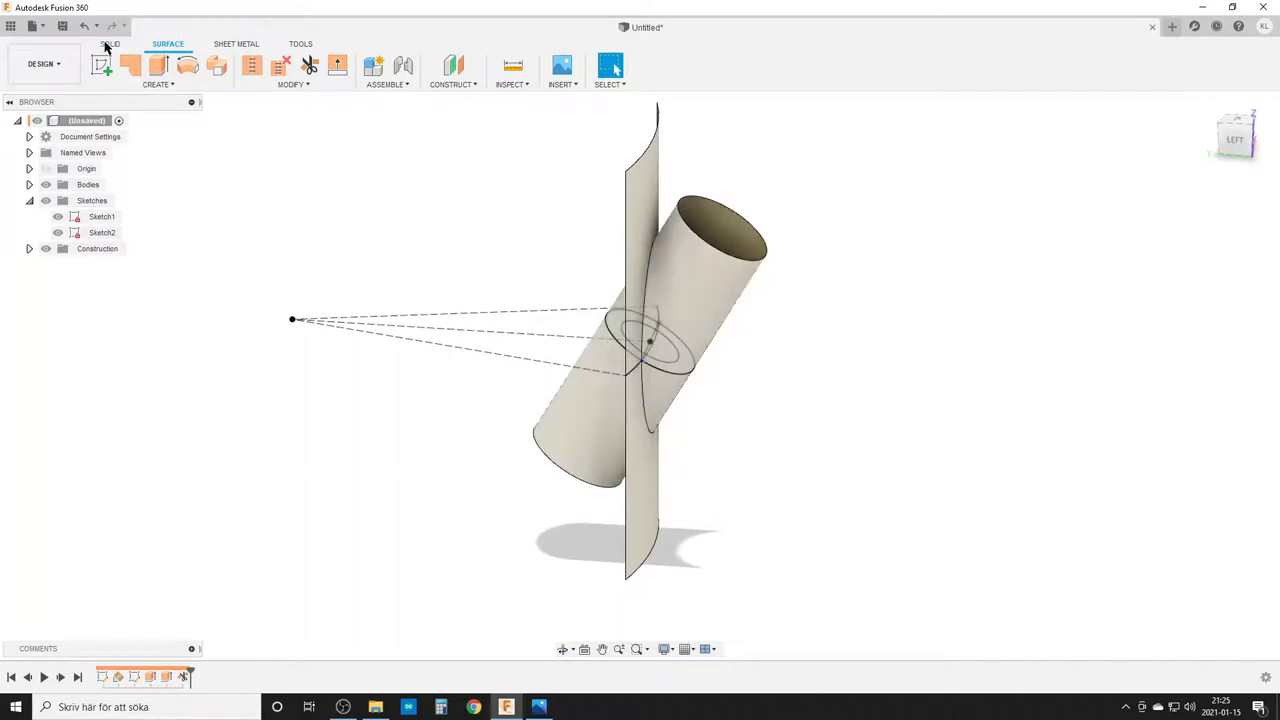
- Split the tube with Plane1, hide the plane, and view the wall face-on
click(110, 44)
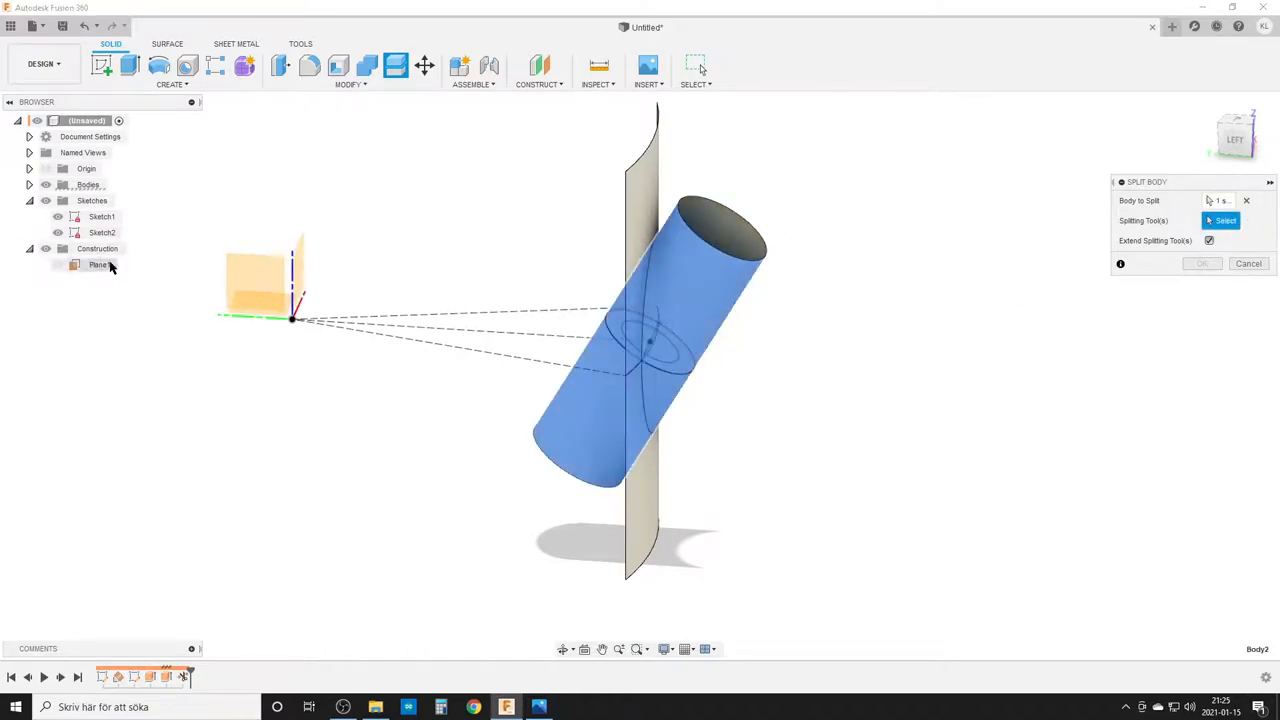
click(100, 264)
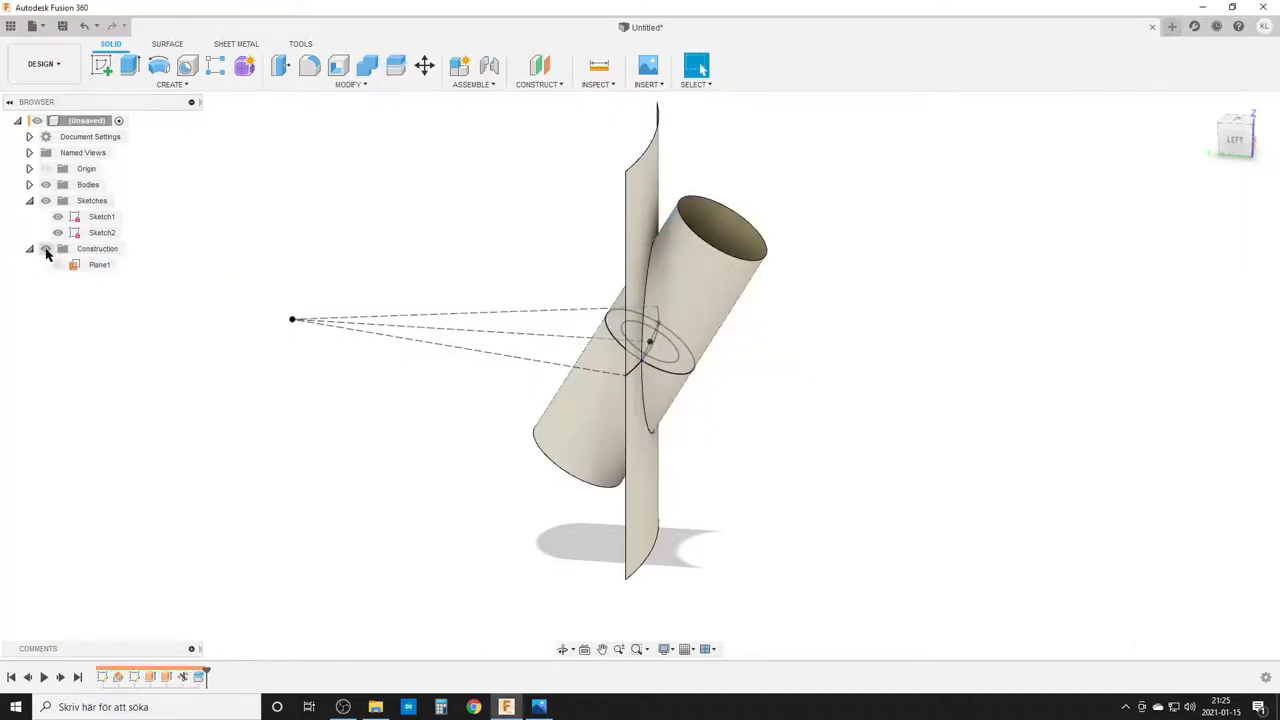
click(29, 248)
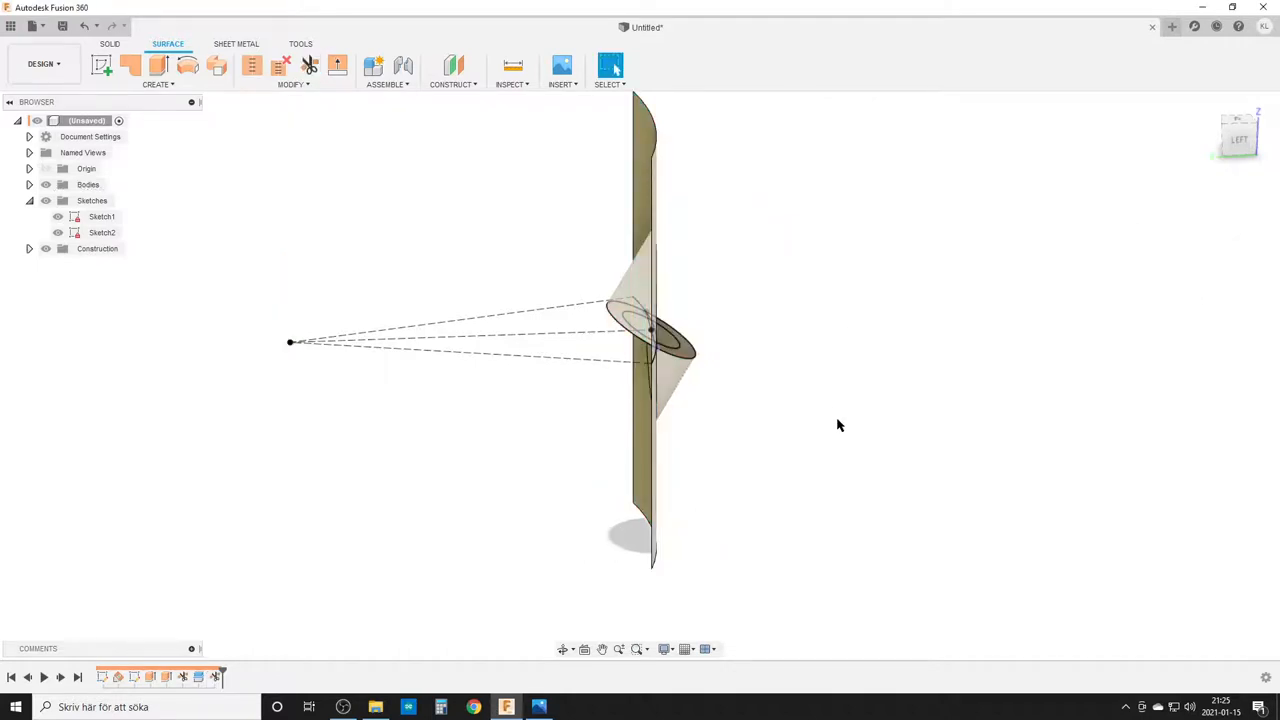
drag(840, 425, 858, 370)
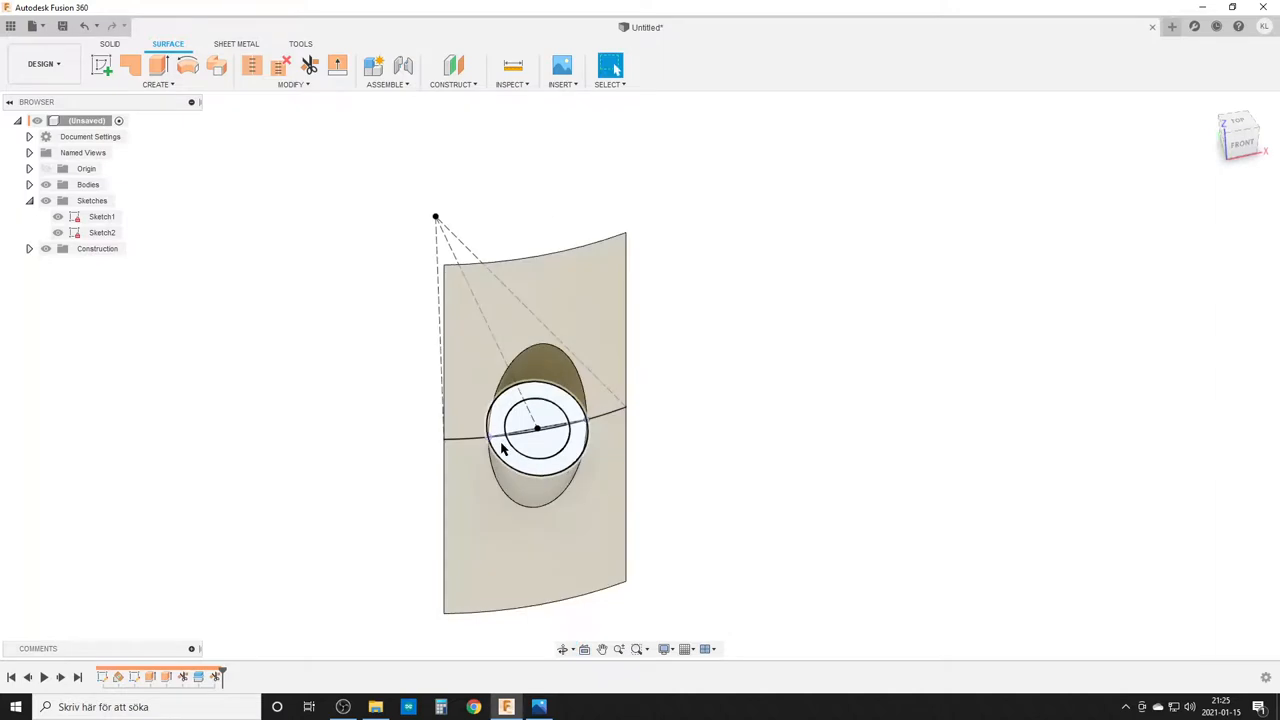
- Patch the tube's open end and stitch the four surface bodies together
click(130, 65)
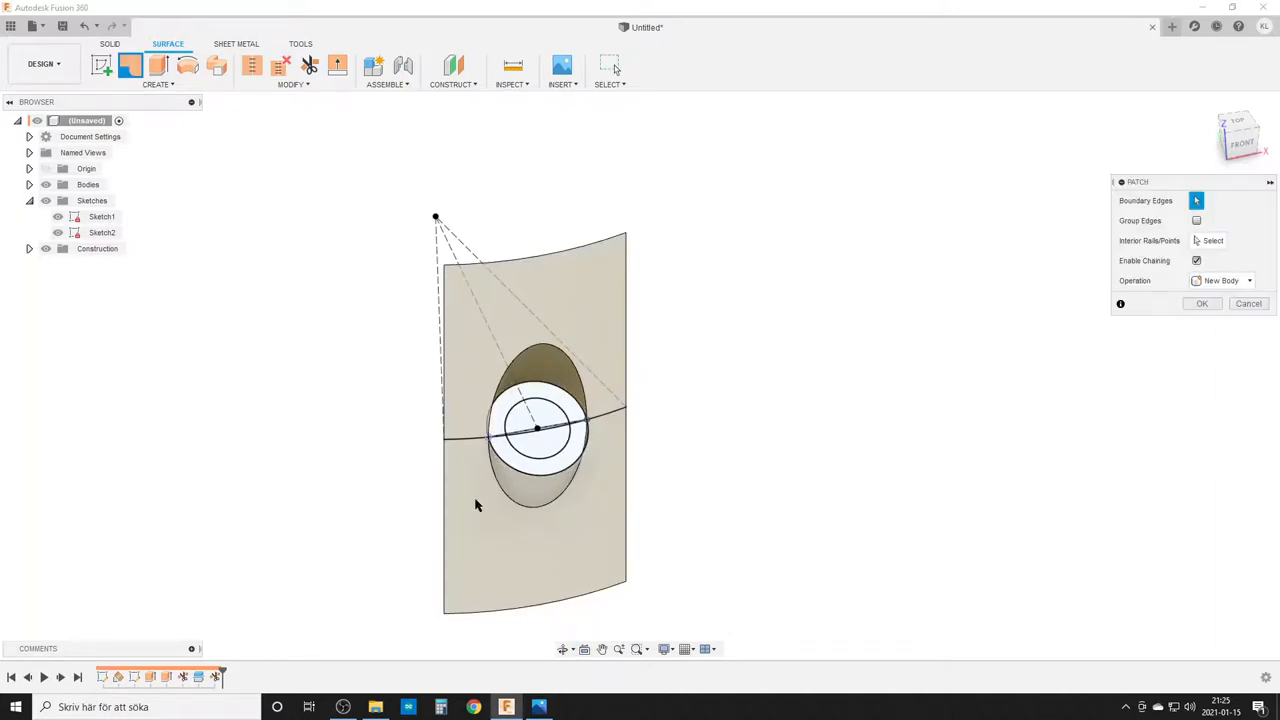
click(540, 425)
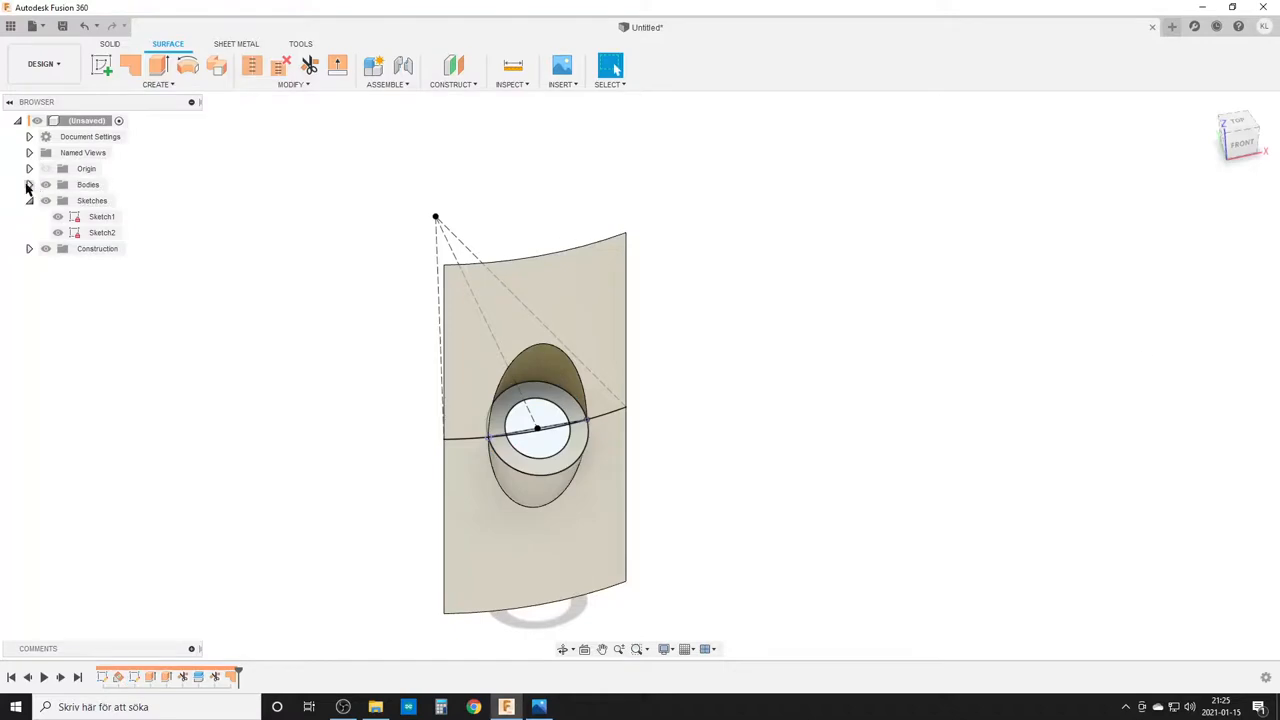
click(29, 184)
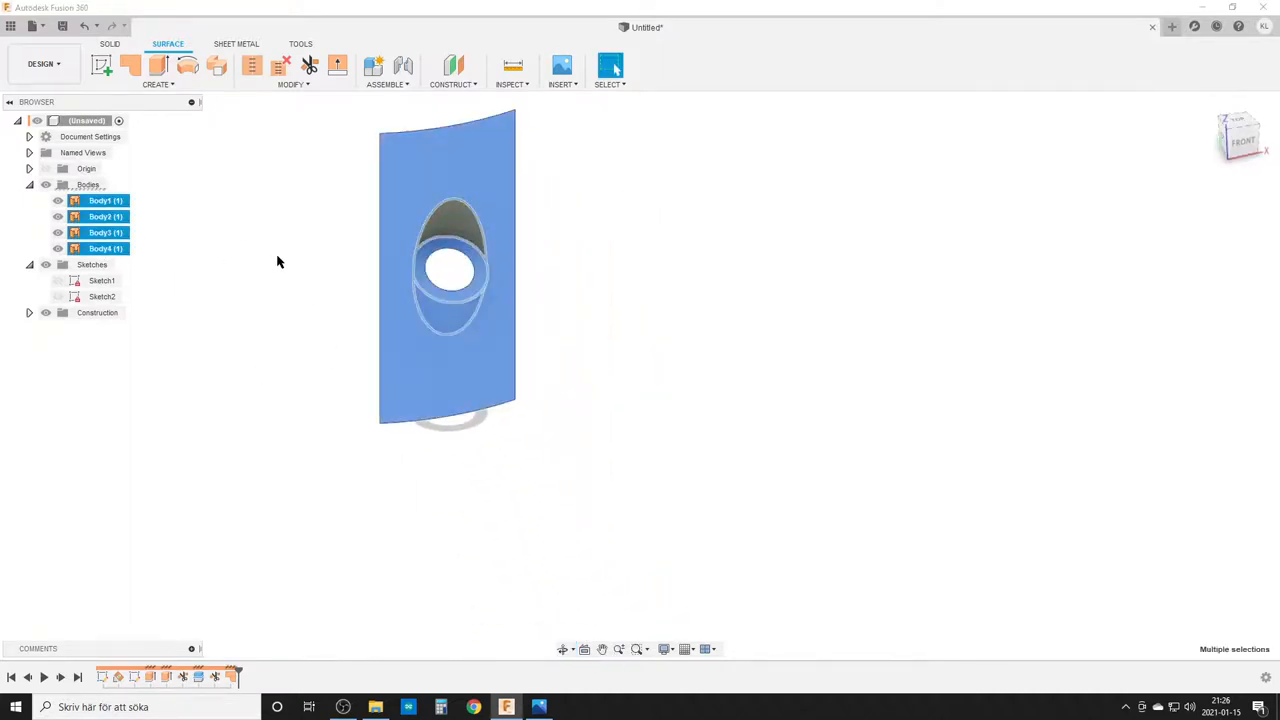
click(252, 65)
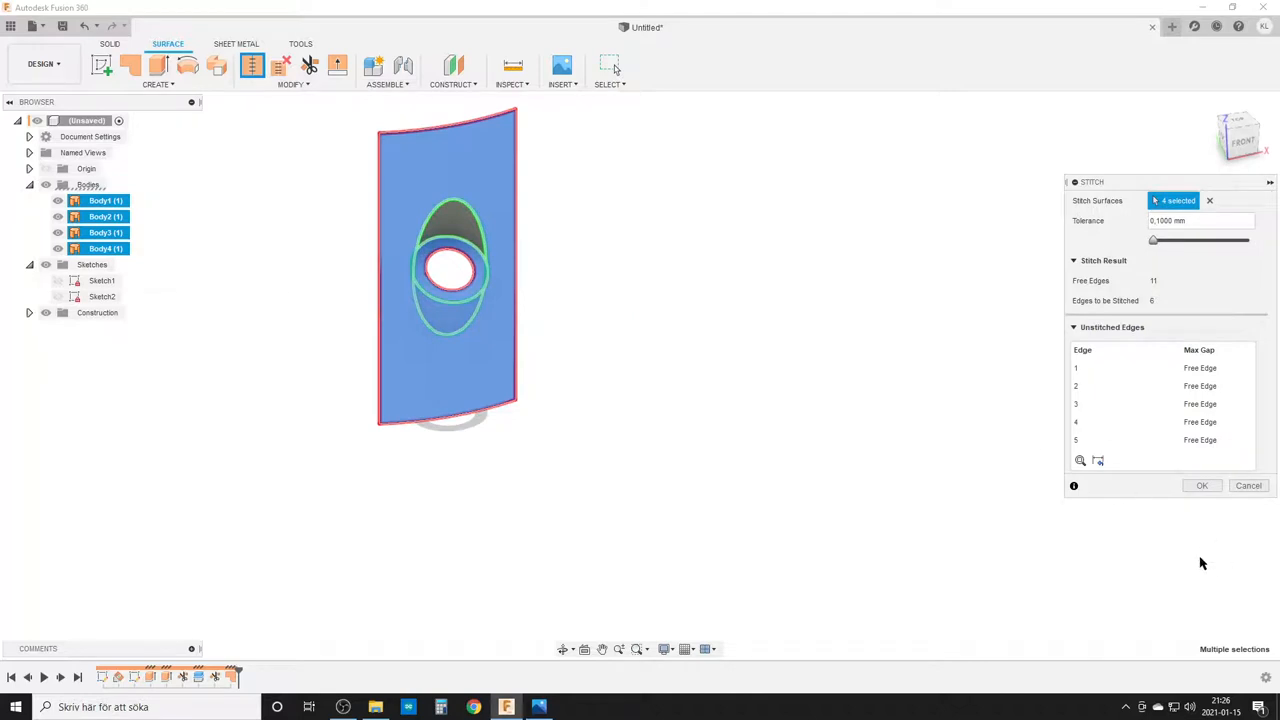
click(1201, 485)
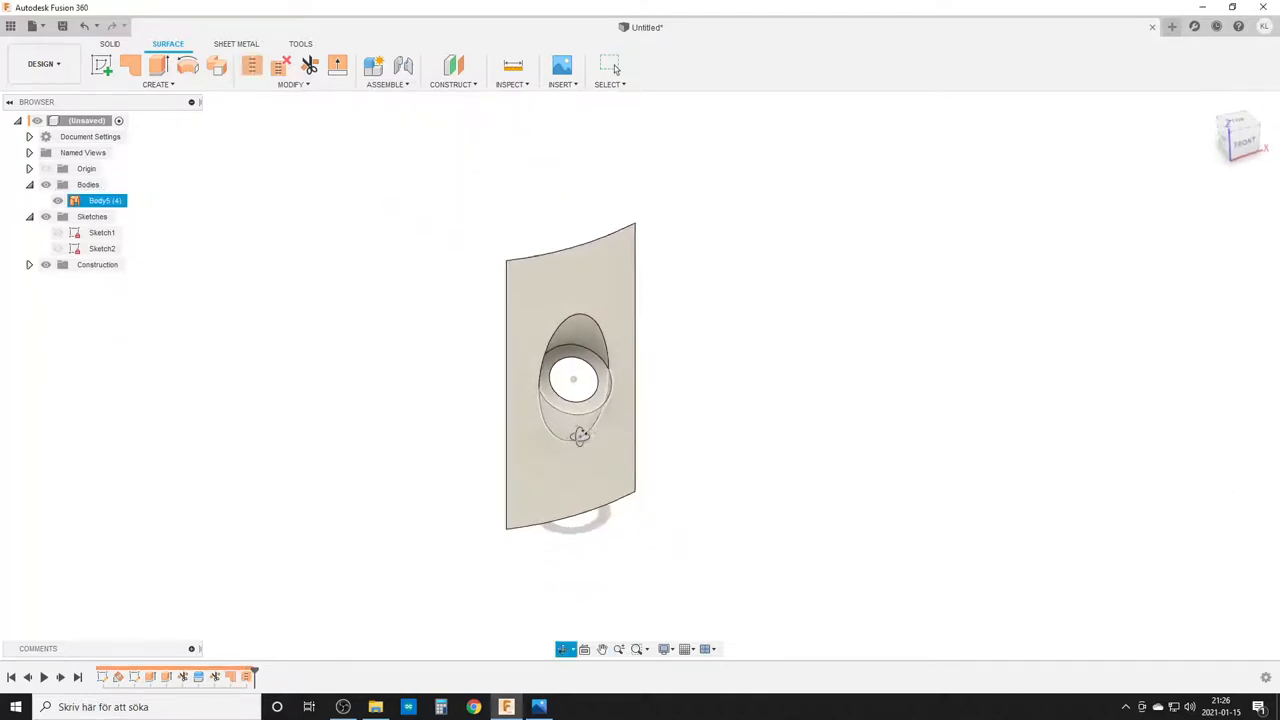
- Fillet the four edges where the tube meets the wall at 8 mm, curvature continuous
click(690, 421)
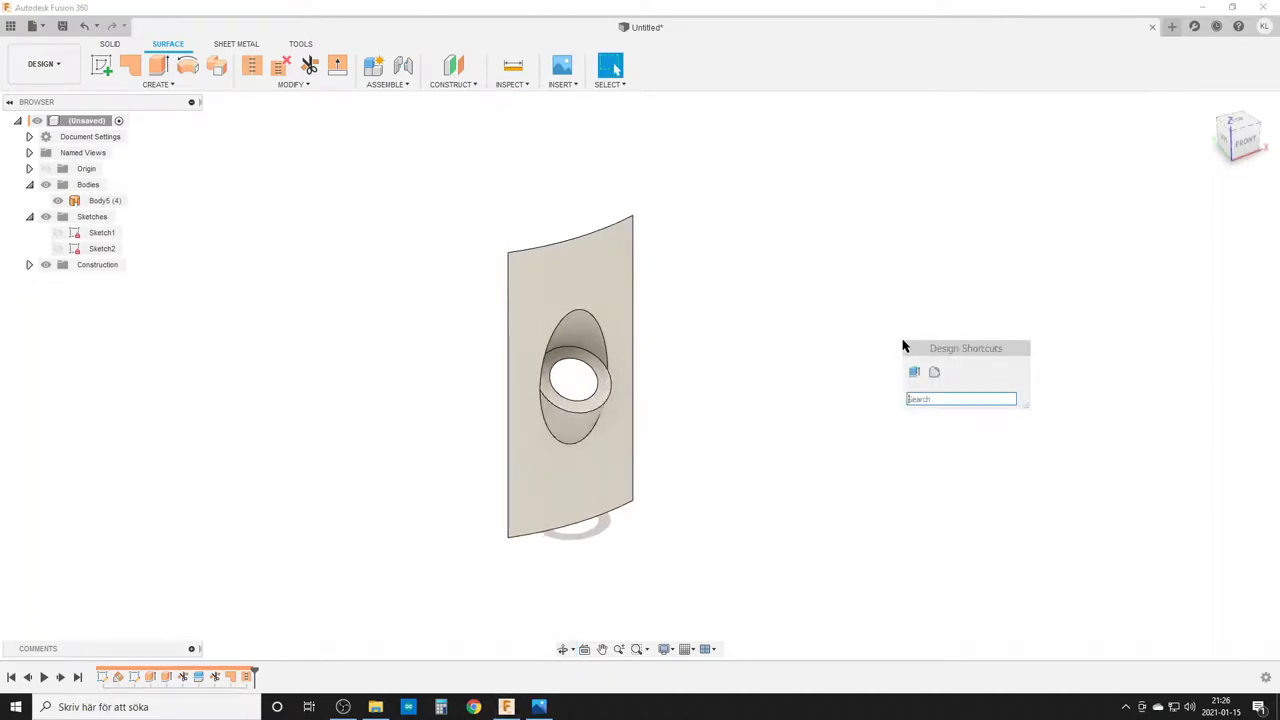
text(fill)
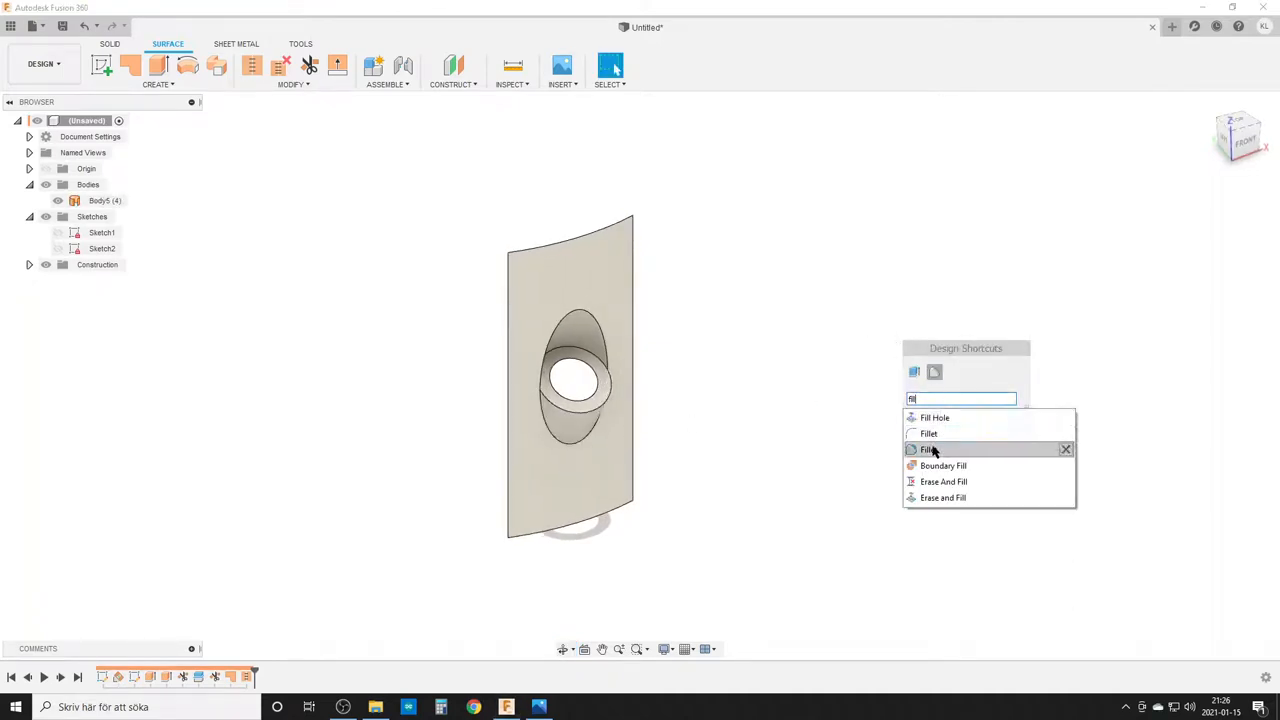
click(928, 433)
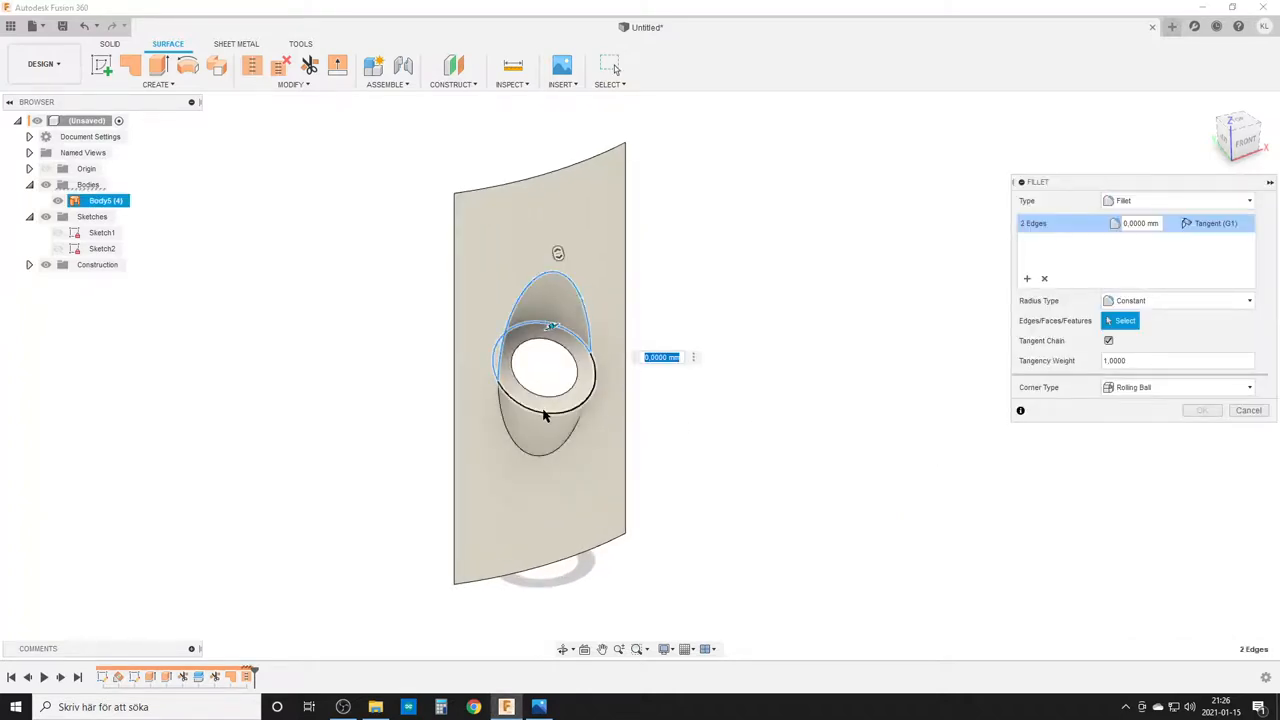
click(520, 453)
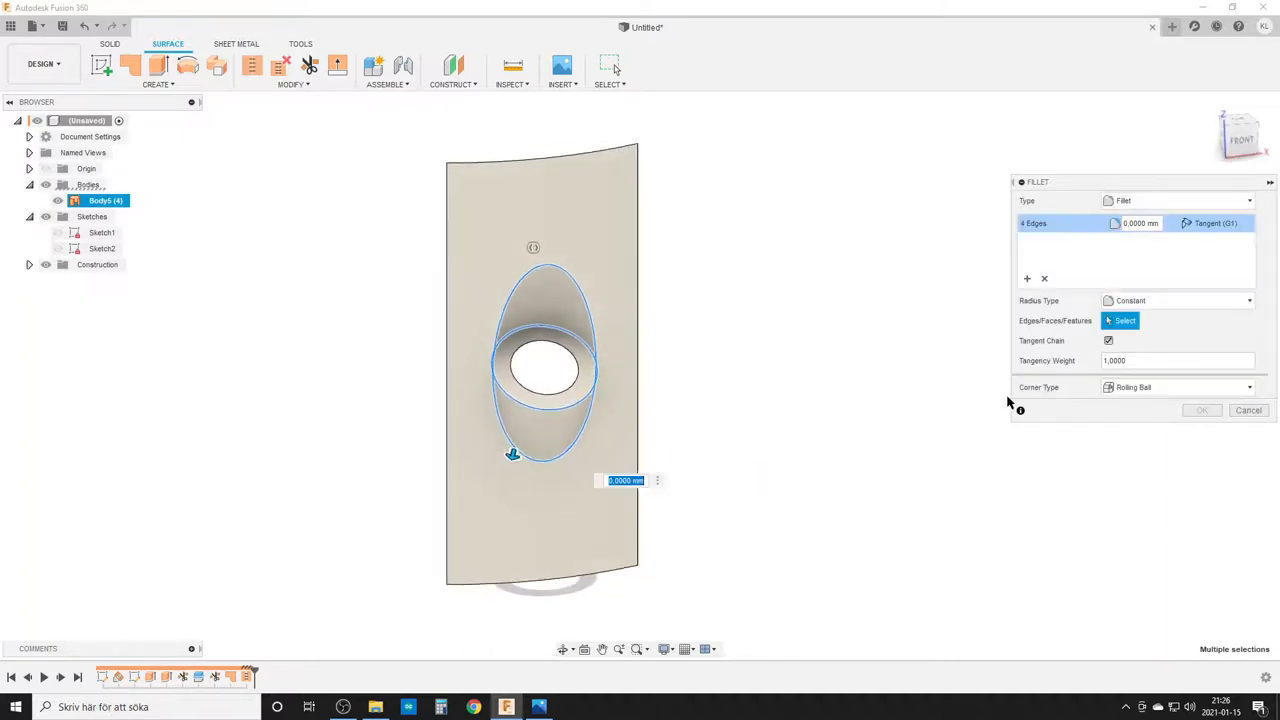
text(5)
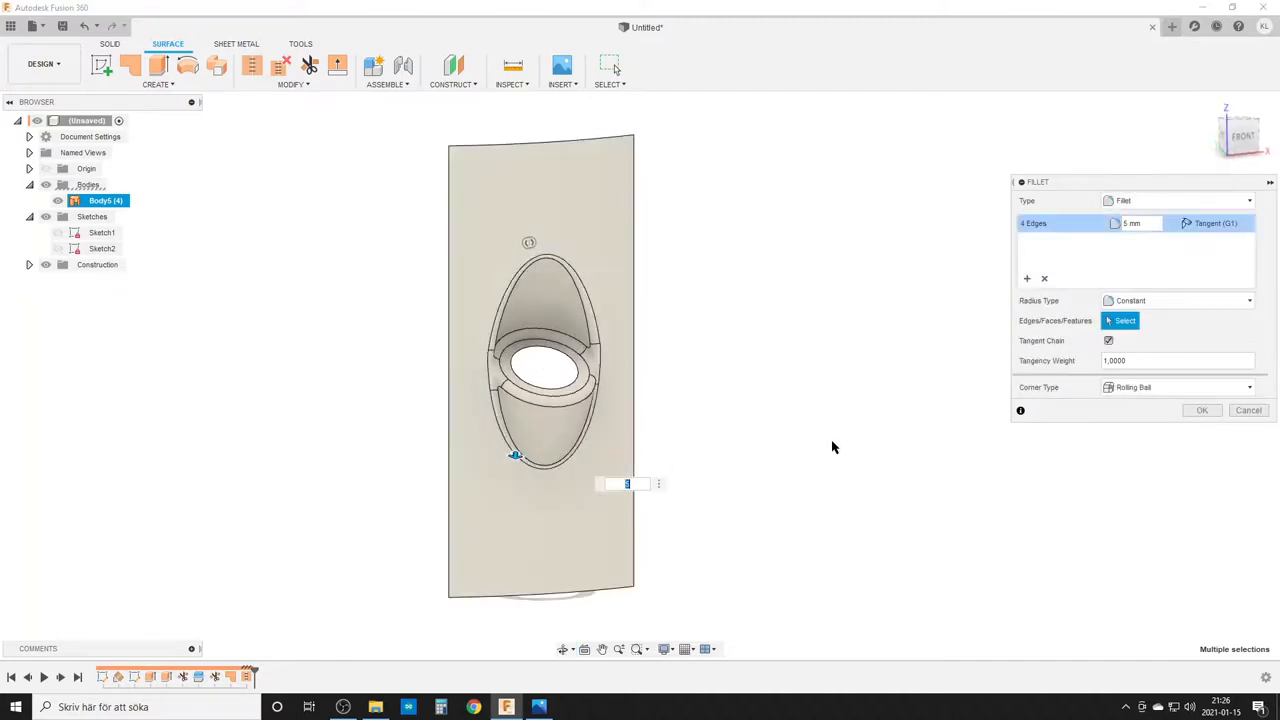
text(10)
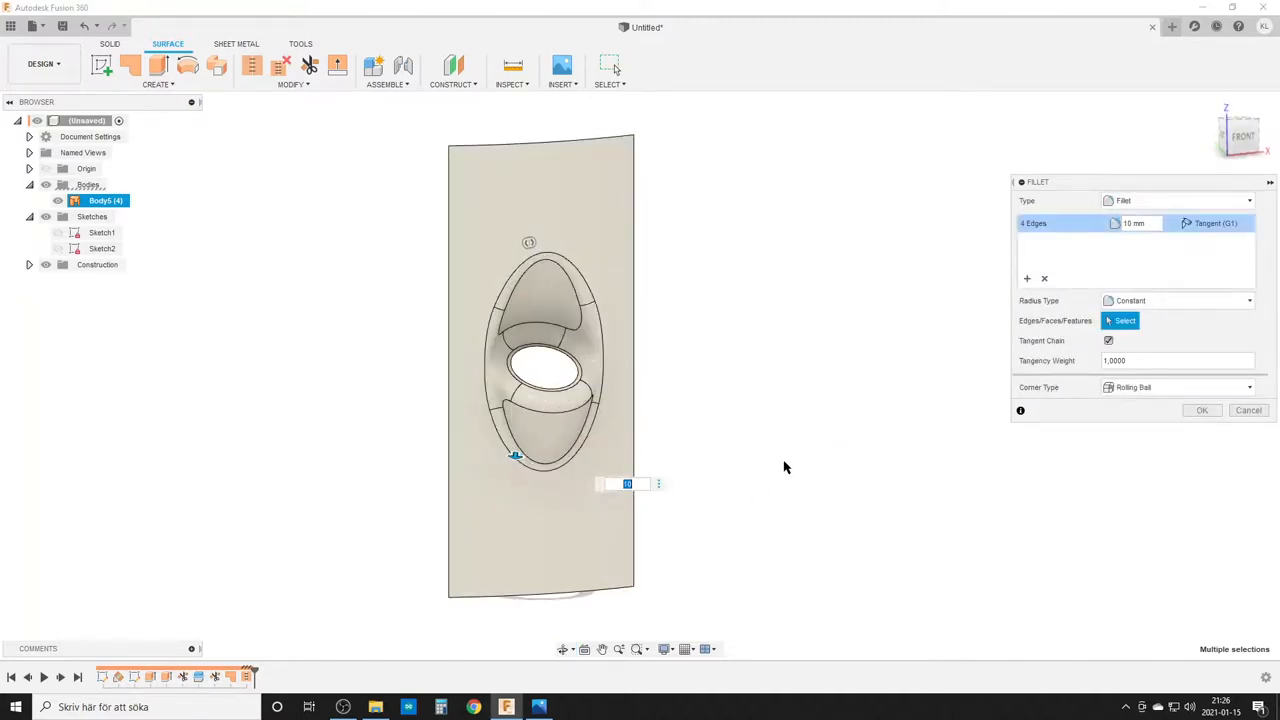
text(8)
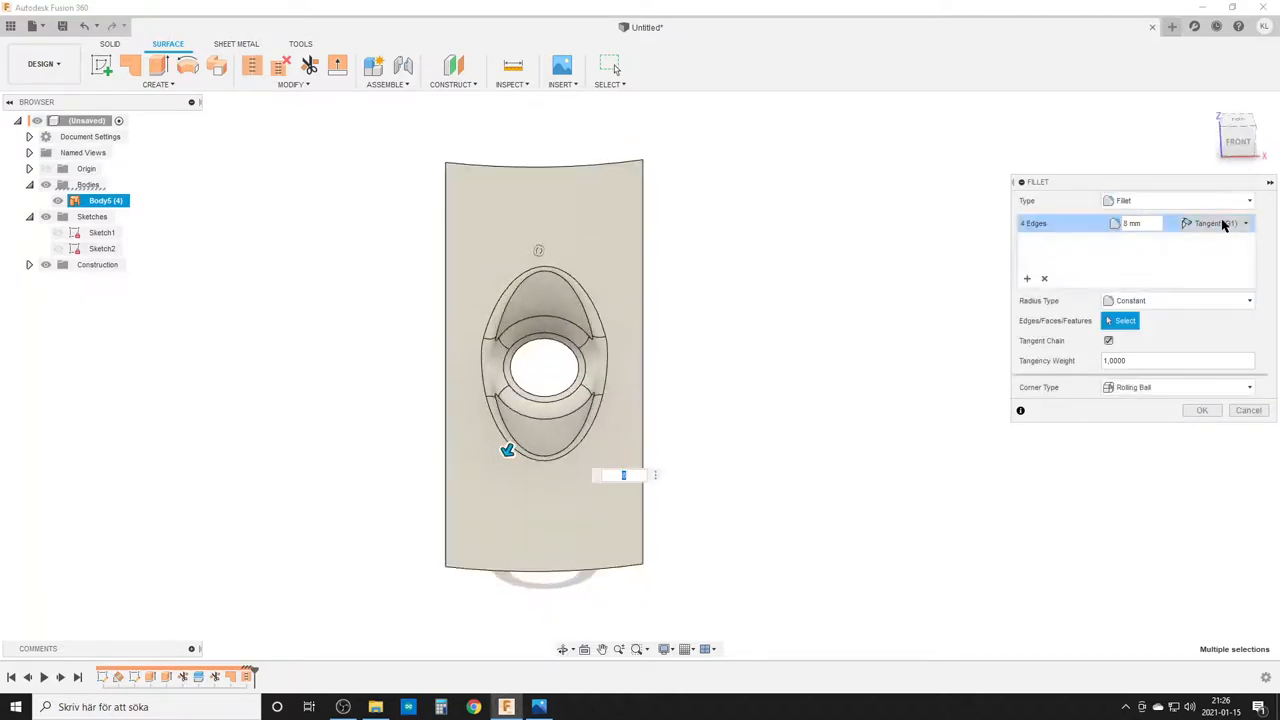
click(1215, 223)
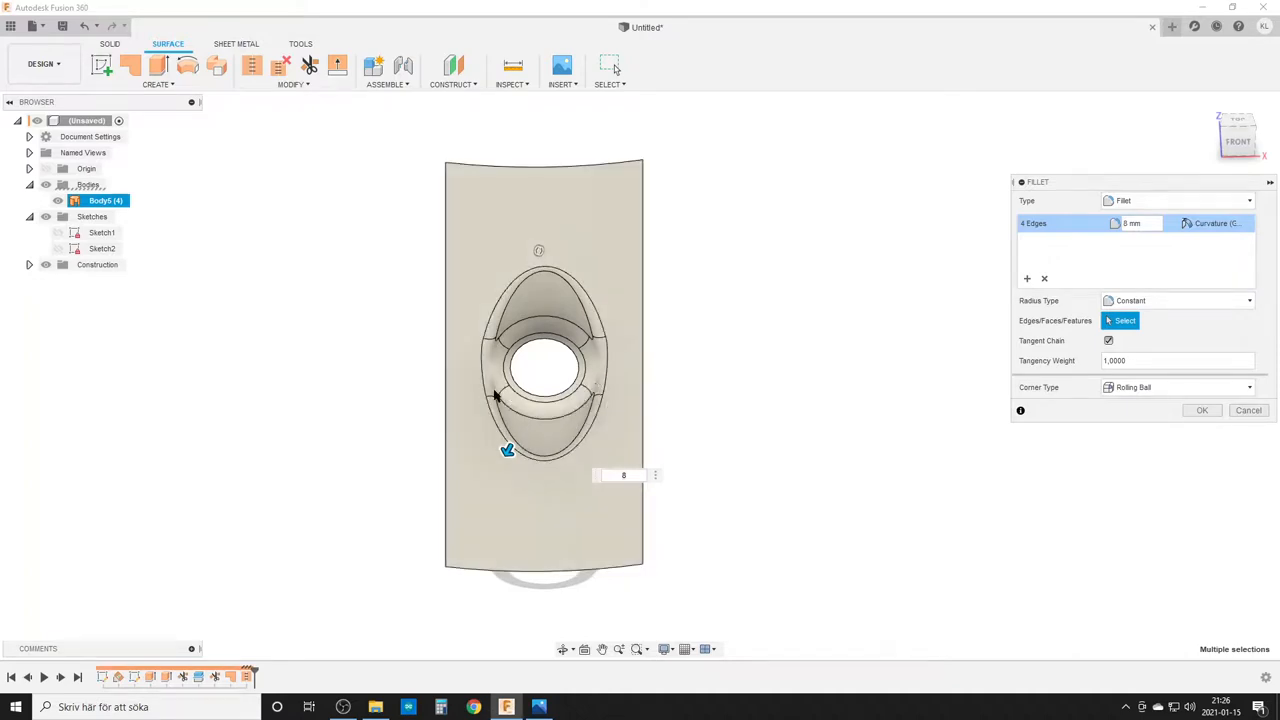
mouse_move(780, 296)
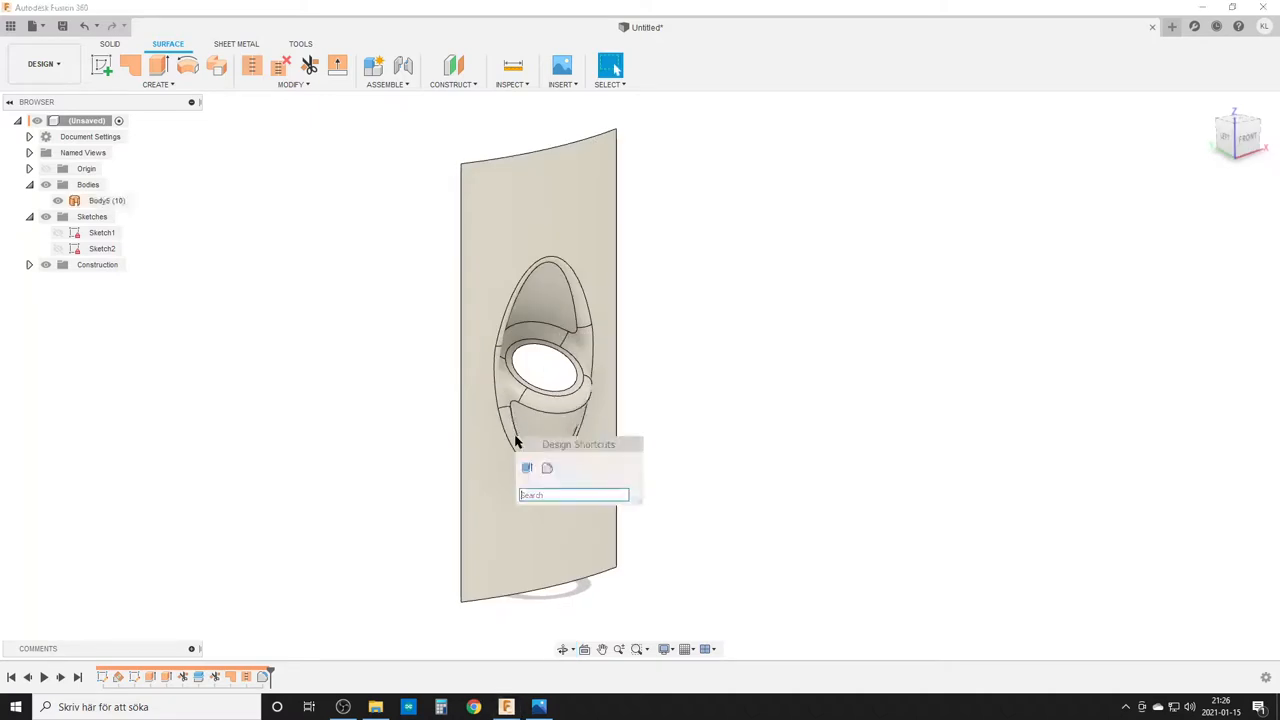
- Thicken the filleted surface symmetrically by 1 mm into a new solid body
text(thi)
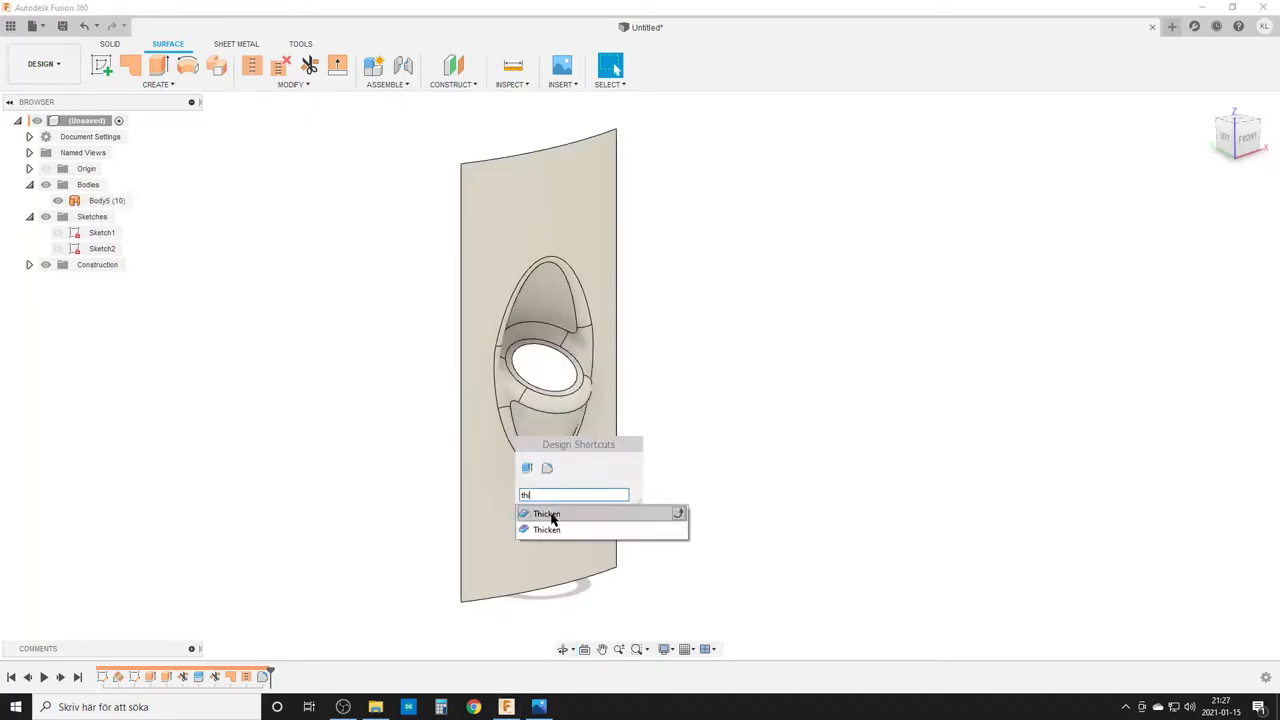
click(546, 513)
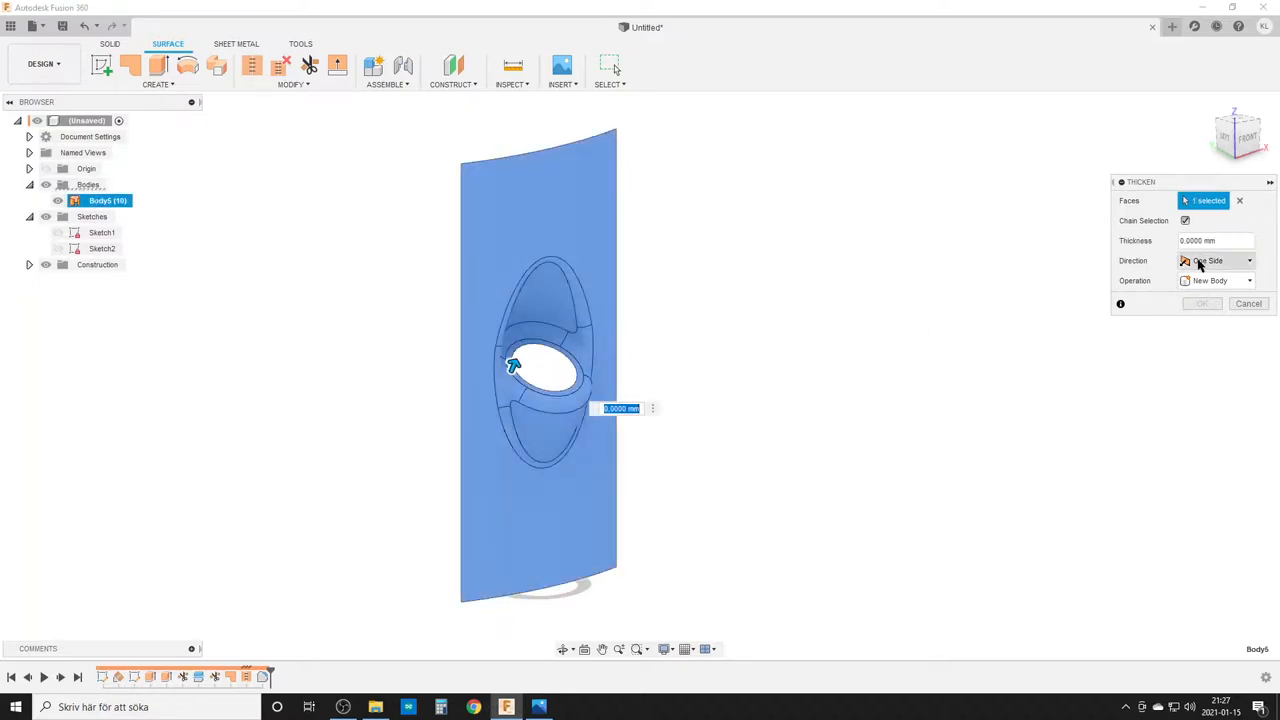
click(1215, 260)
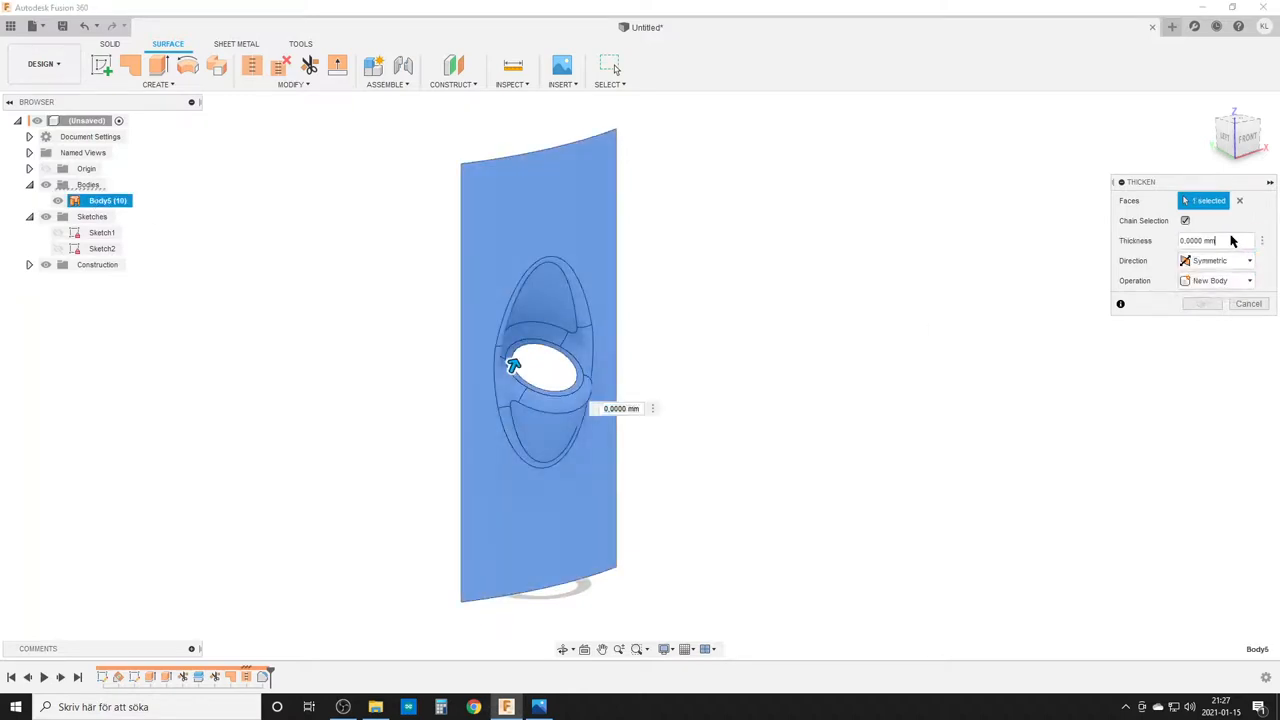
click(1217, 240)
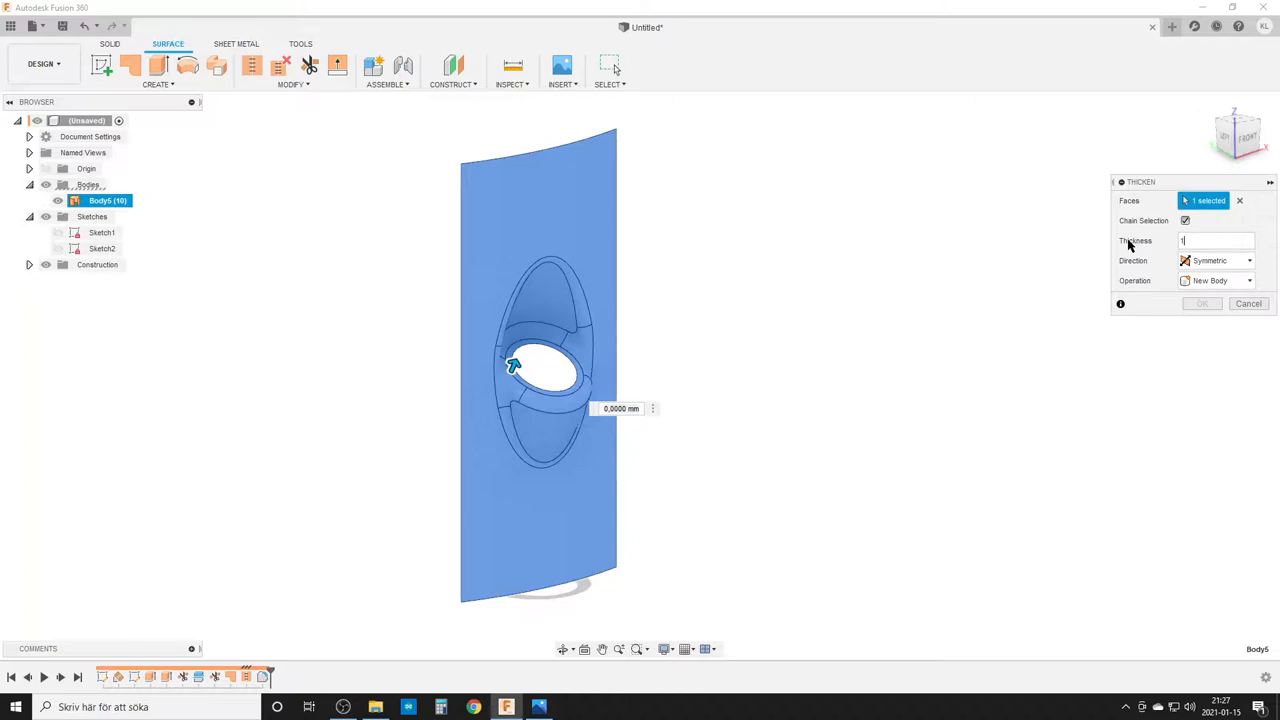
text(1)
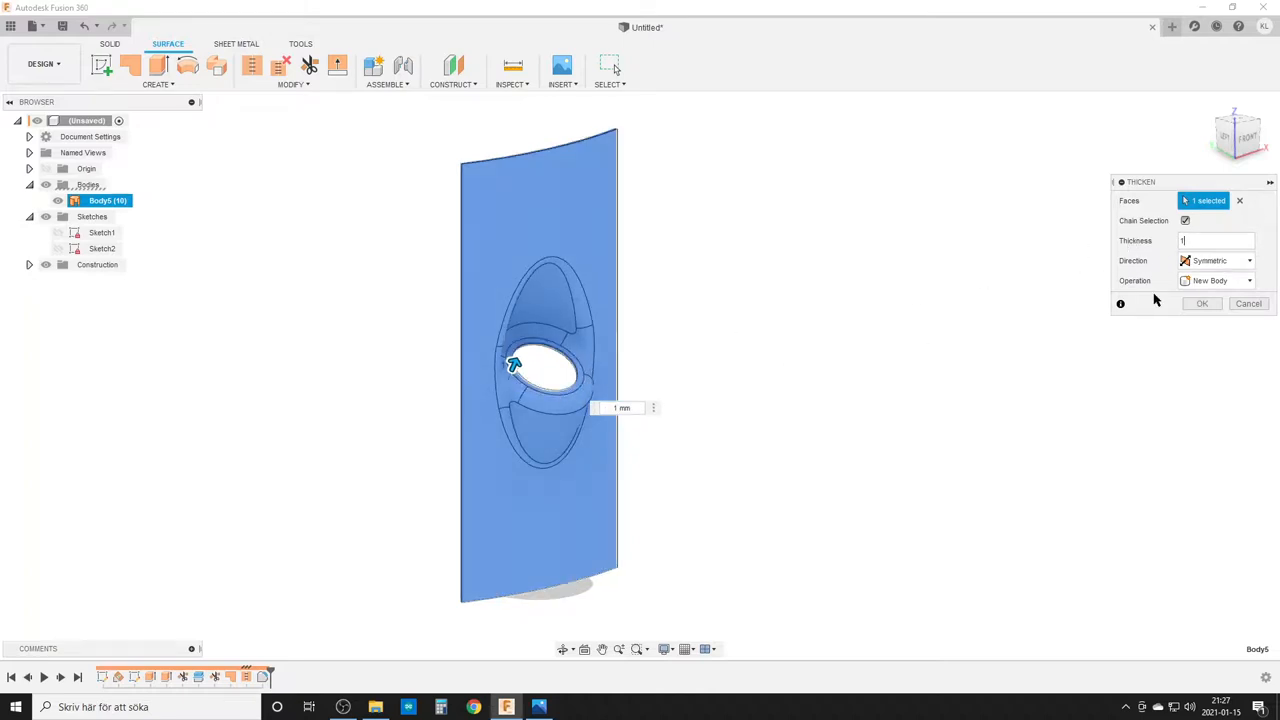
mouse_move(1105, 390)
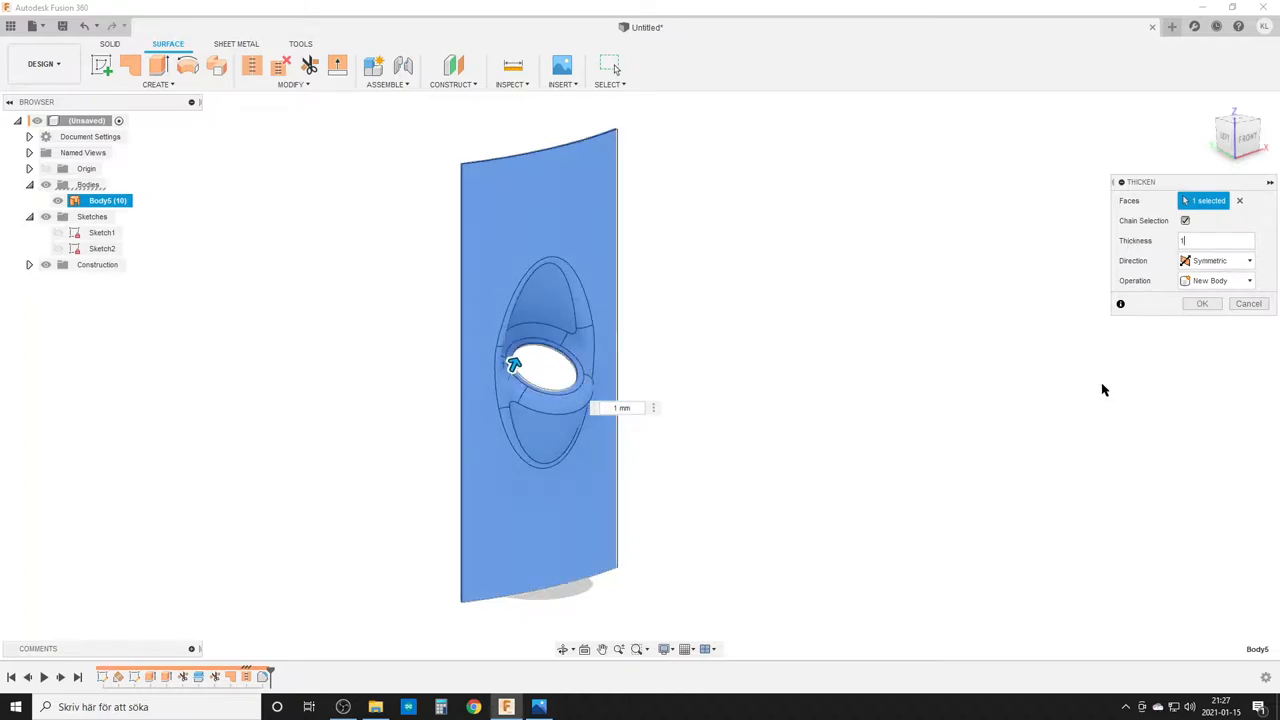
text(2)
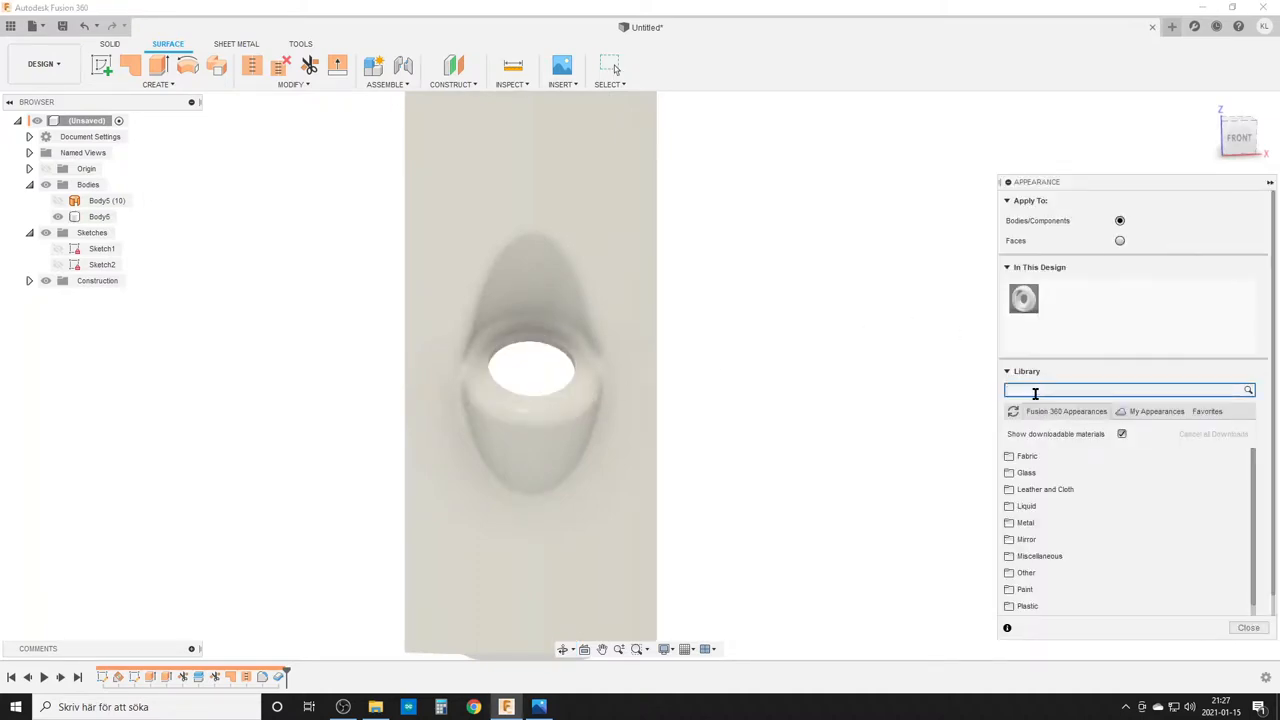
- Search the appearance library for 'carbon' to apply carbon fiber to the body
text(carbon)
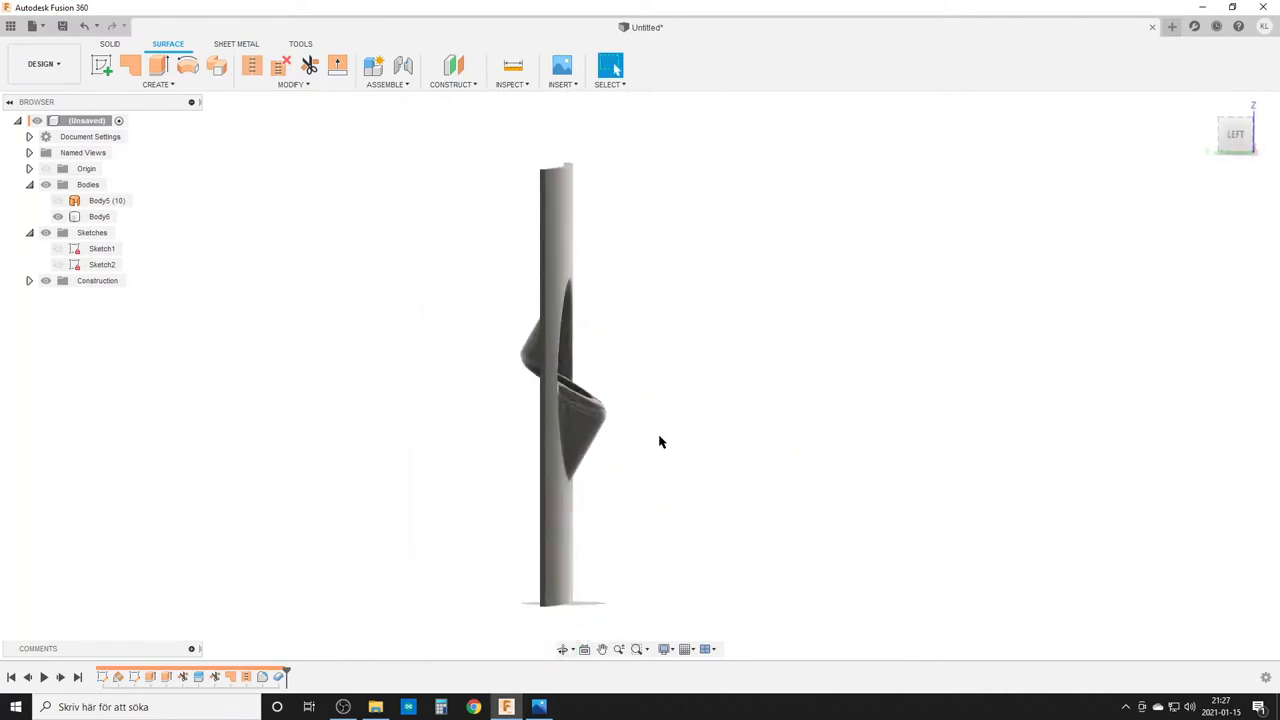
drag(660, 442, 660, 465)
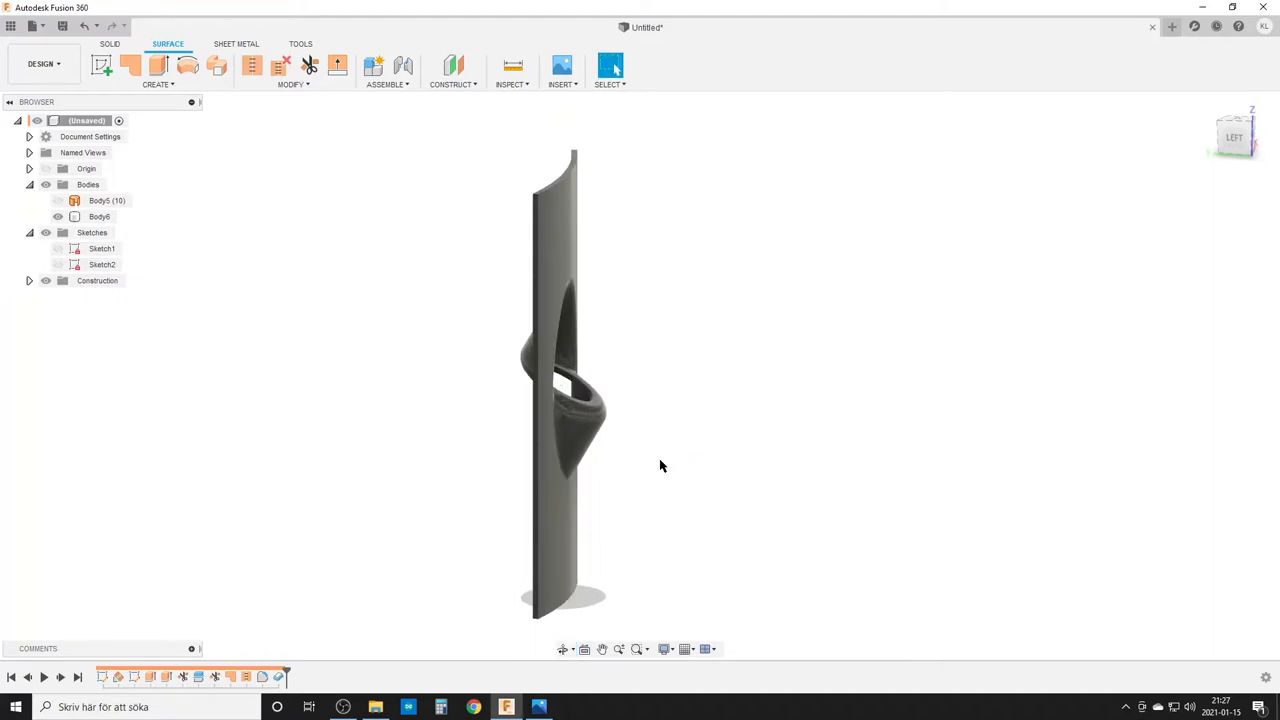
click(99, 216)
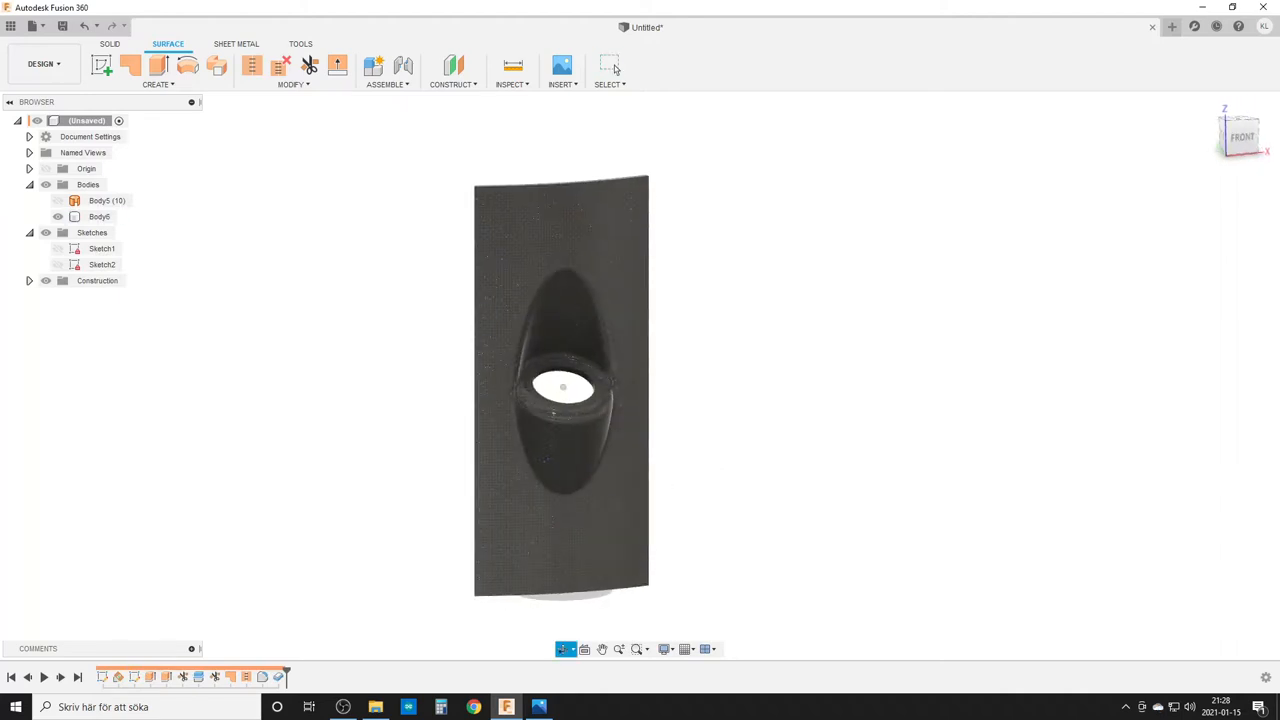
drag(560, 390, 743, 453)
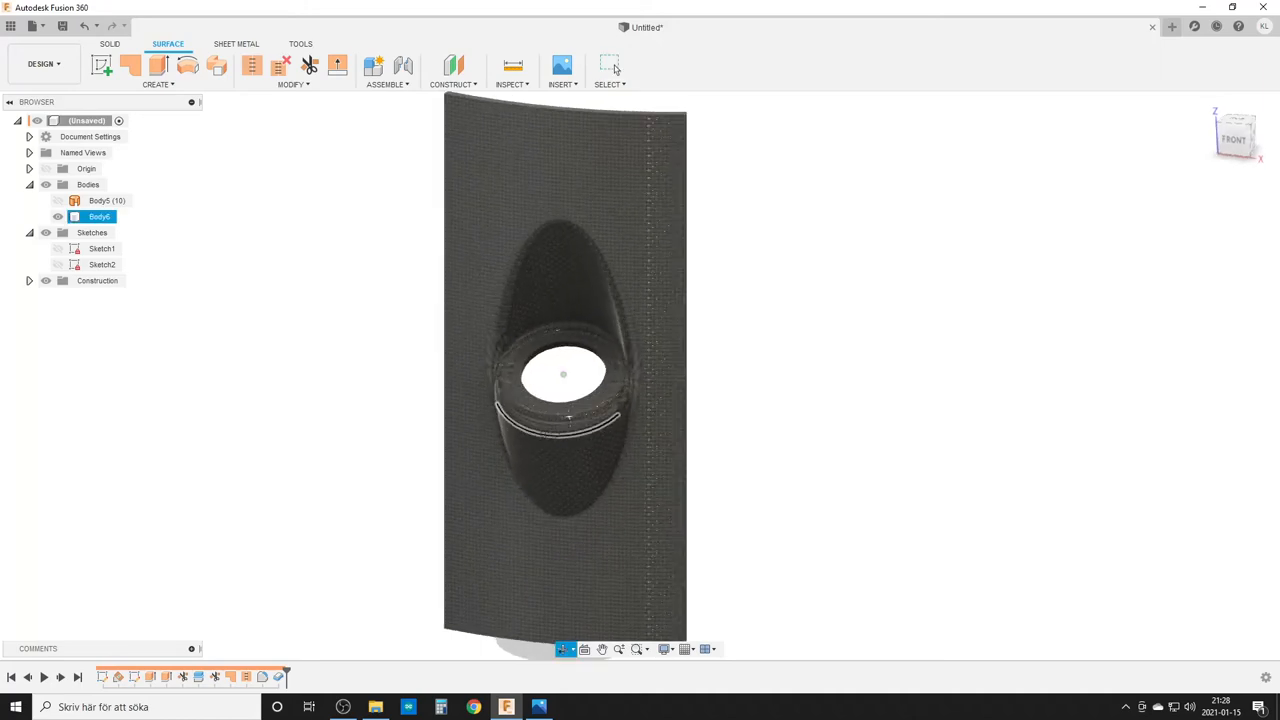
drag(563, 375, 790, 437)
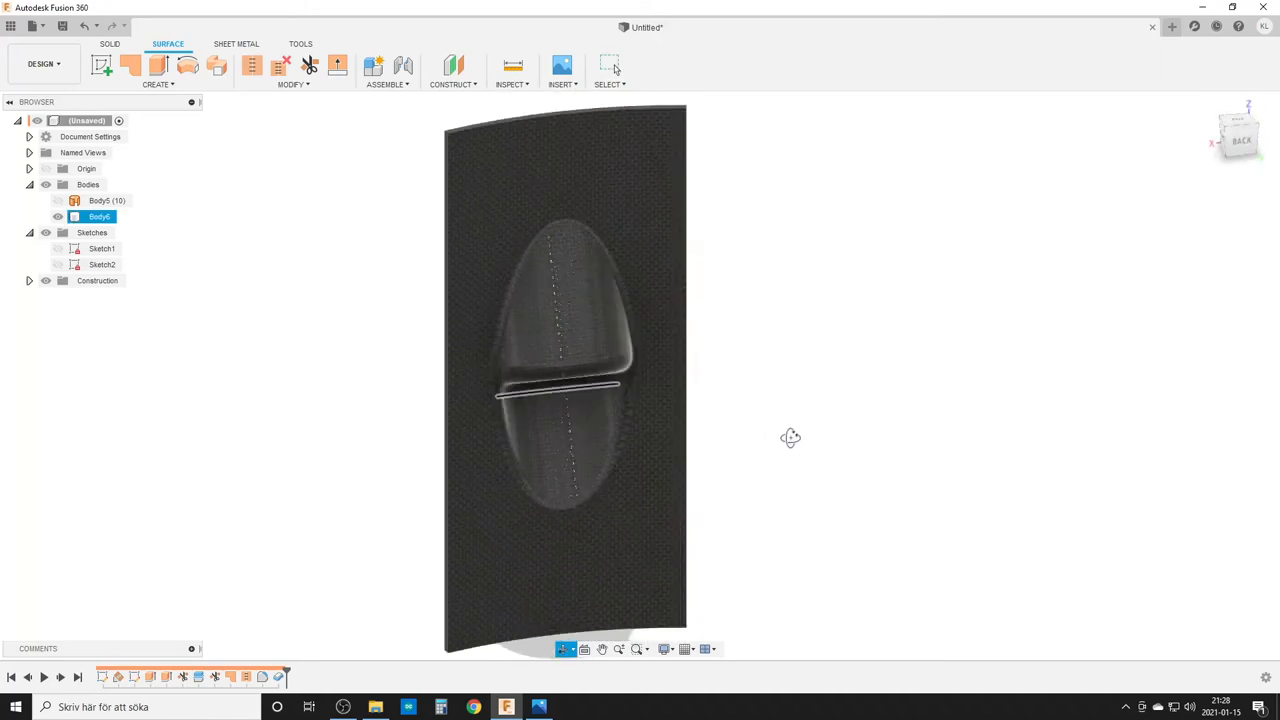